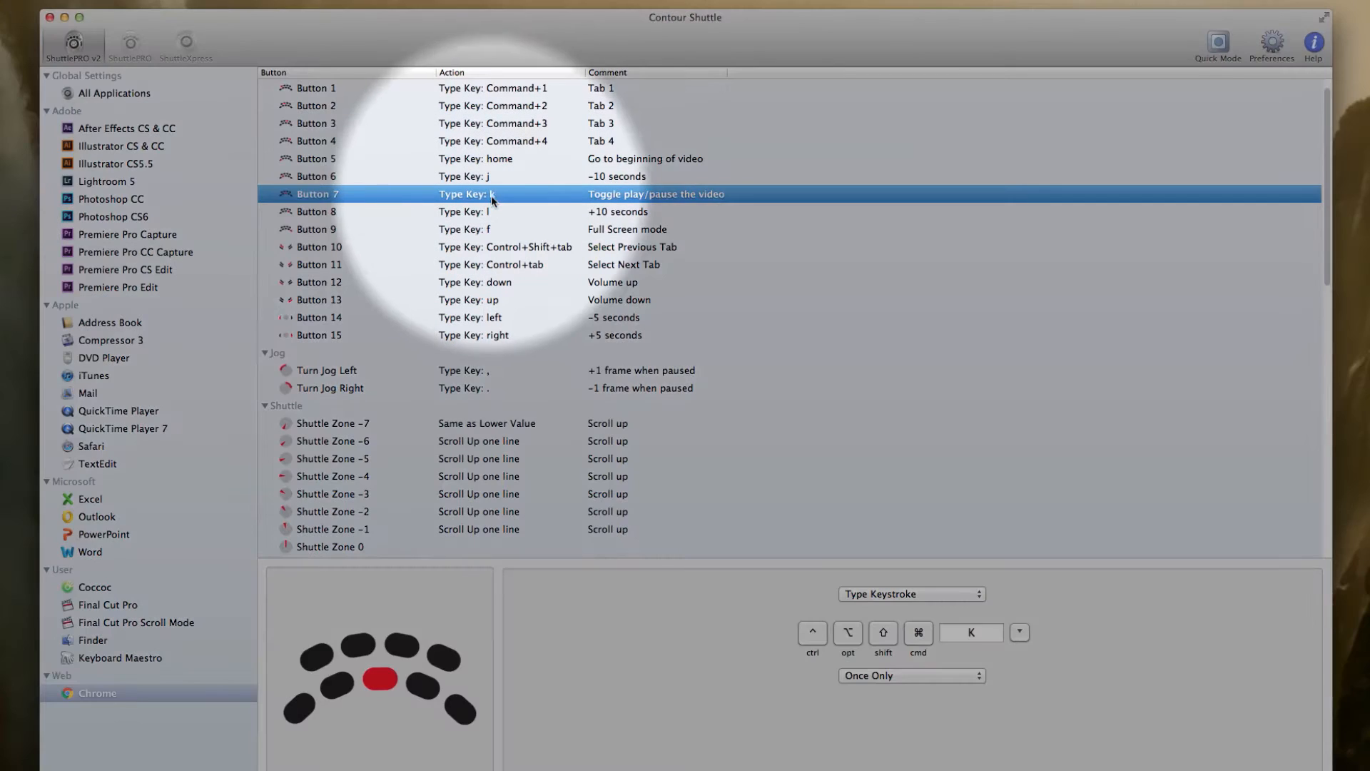
mouse_move(601, 207)
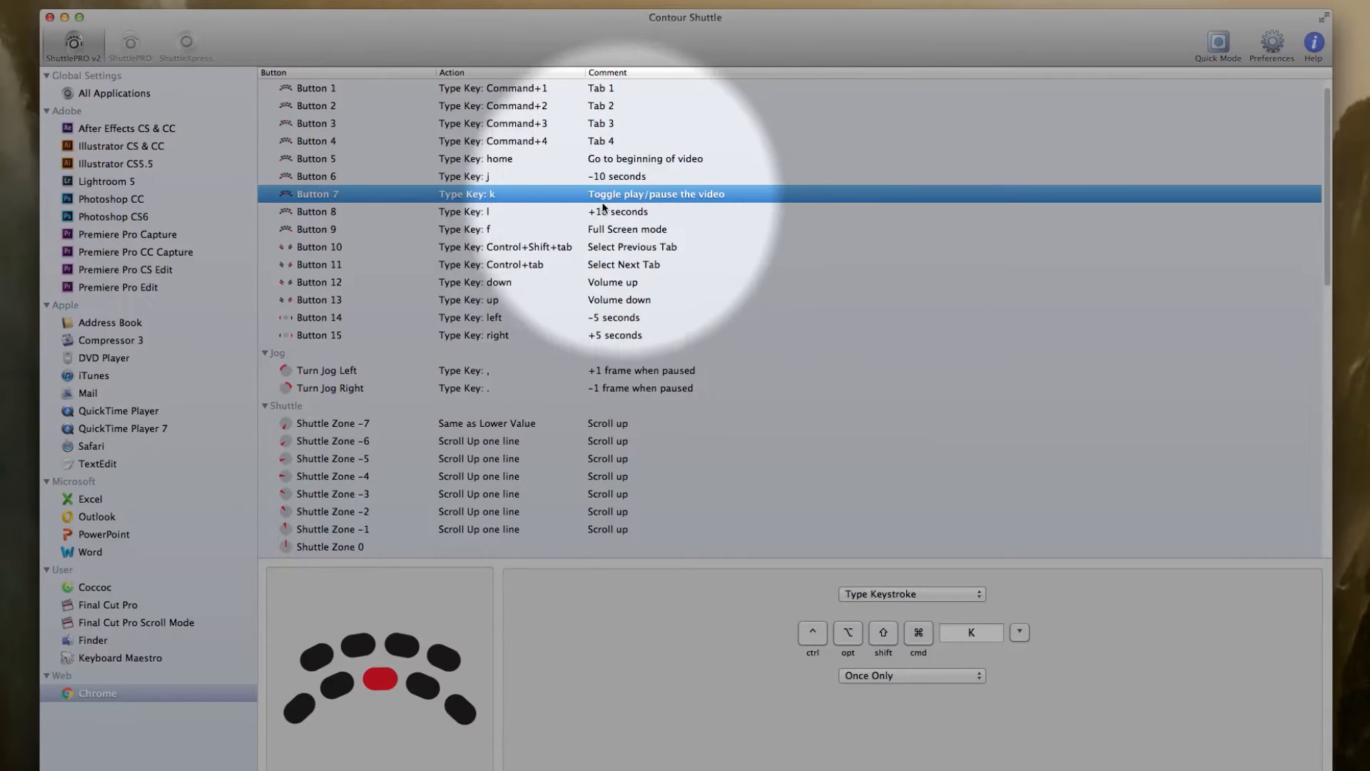
click(315, 212)
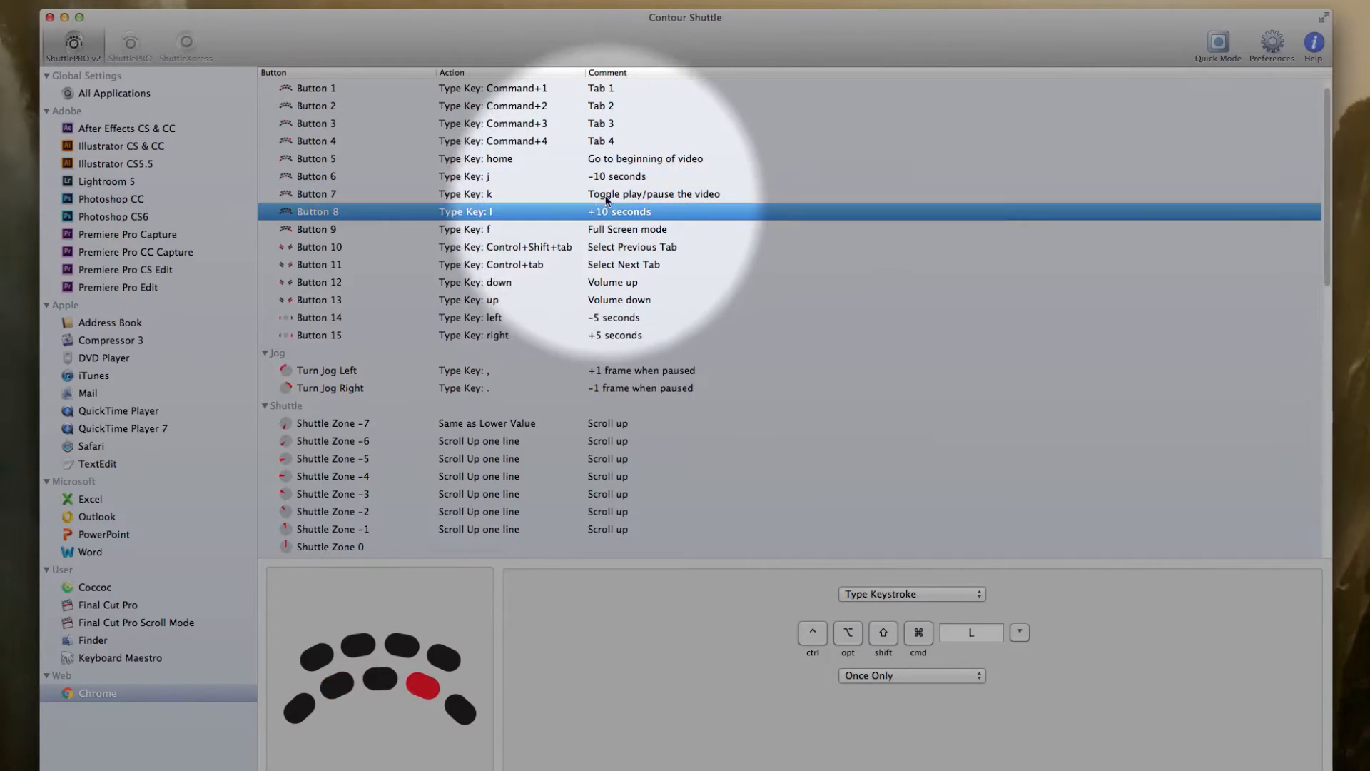
click(314, 175)
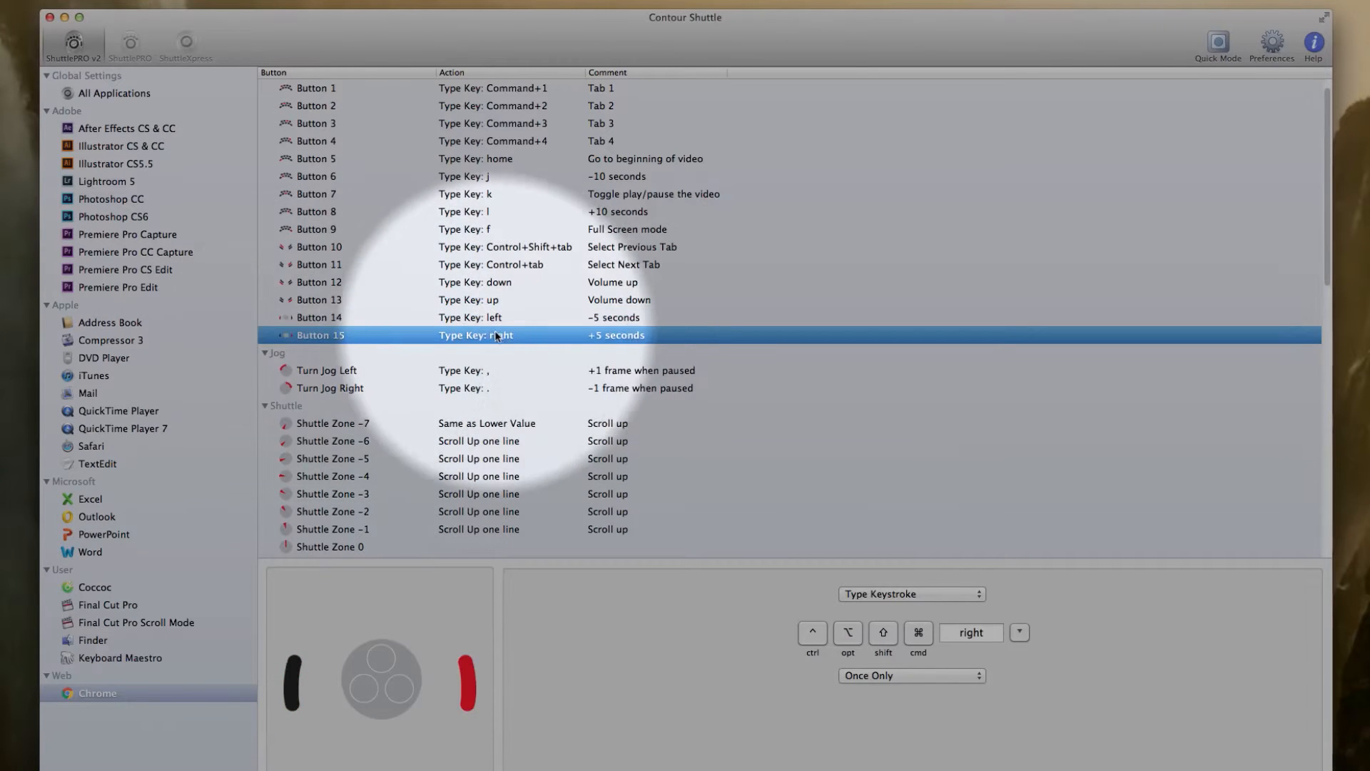
mouse_move(555, 441)
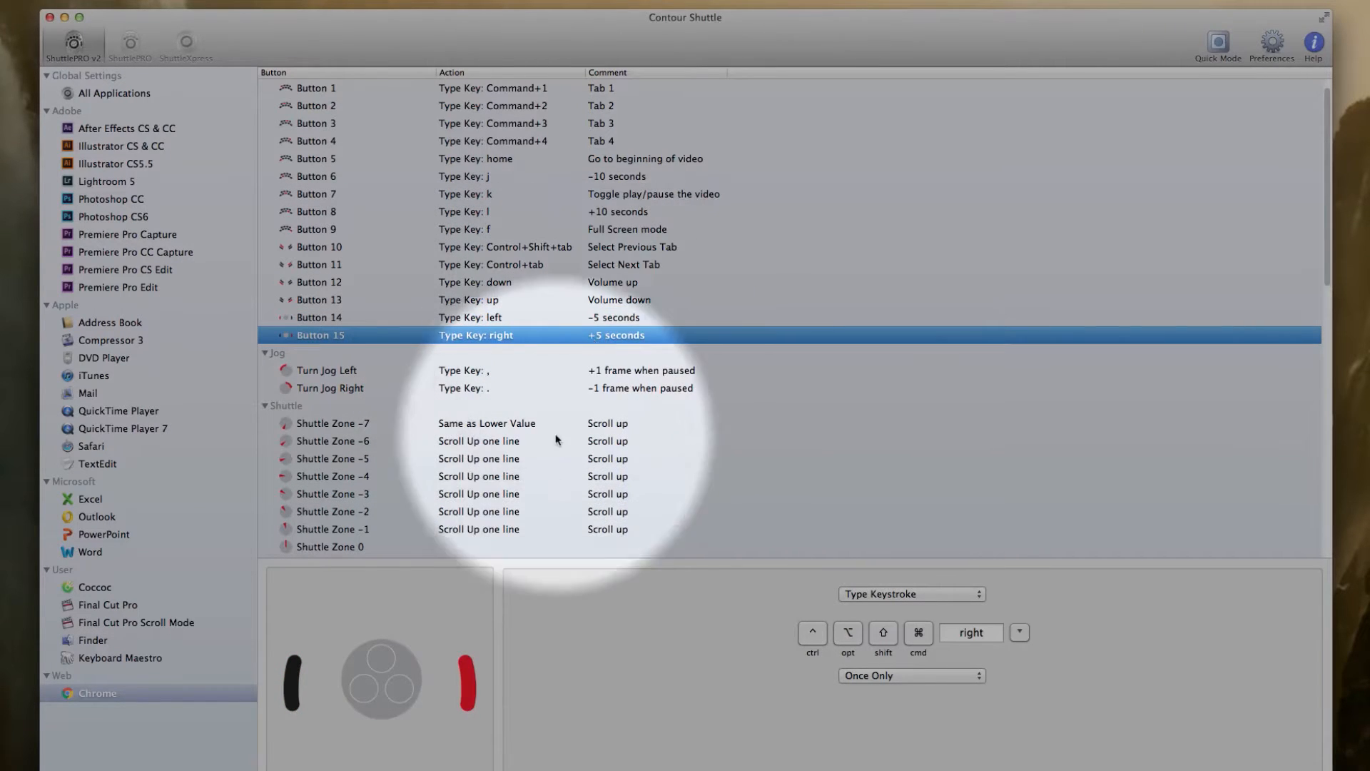
click(330, 370)
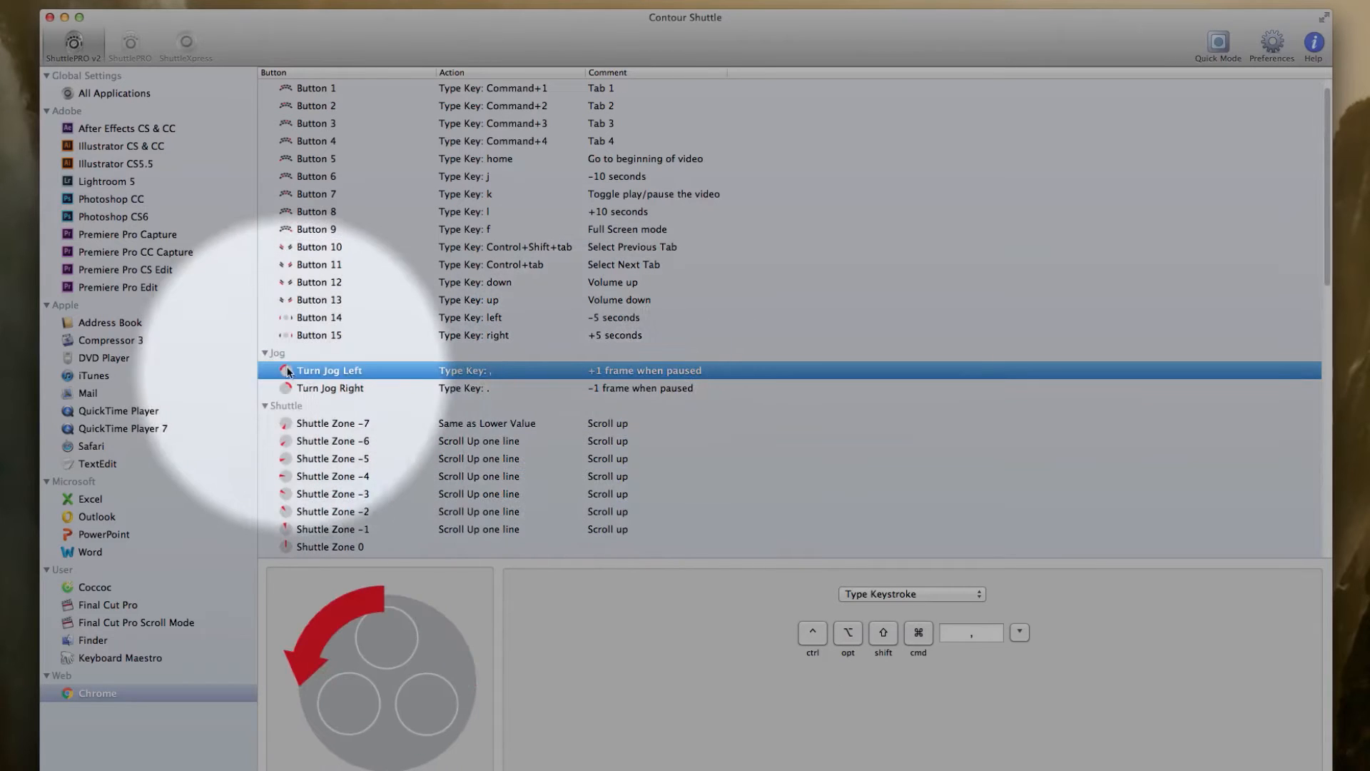
click(333, 389)
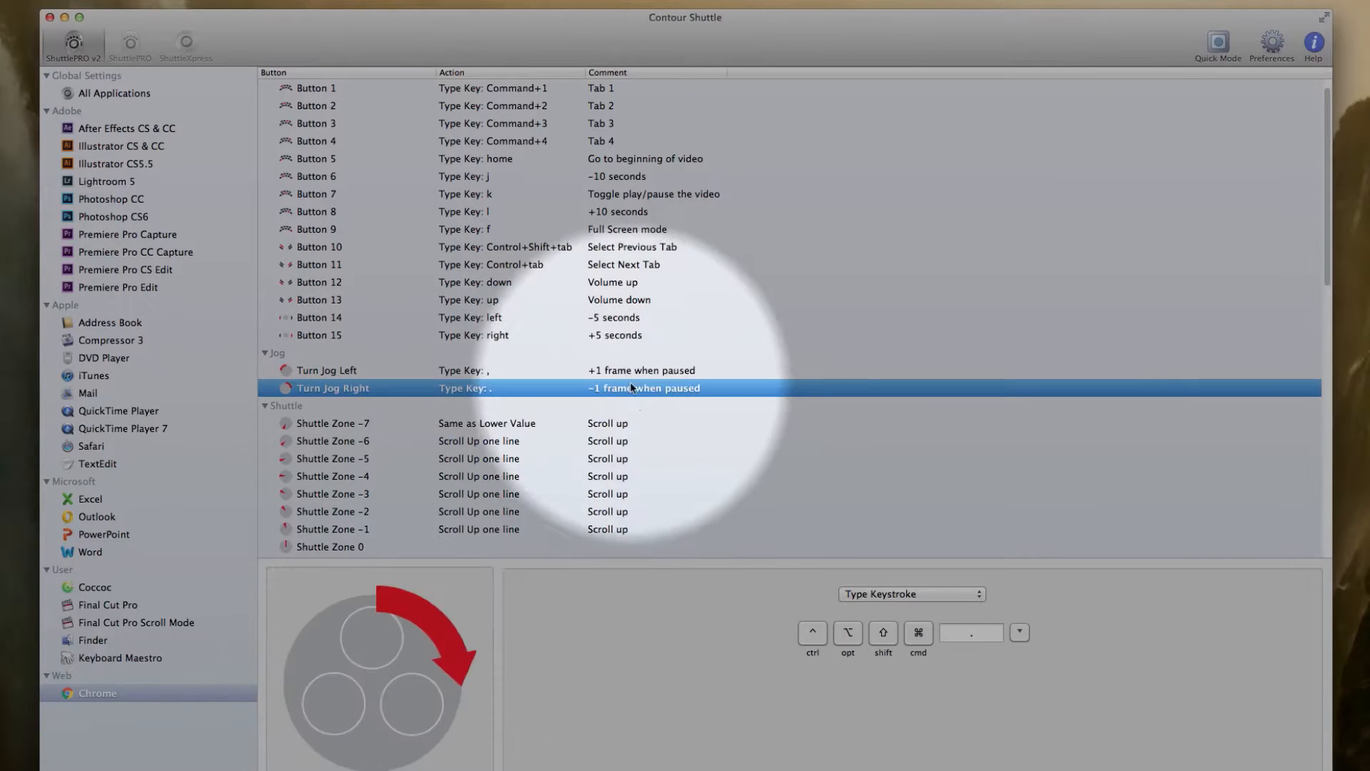
click(314, 193)
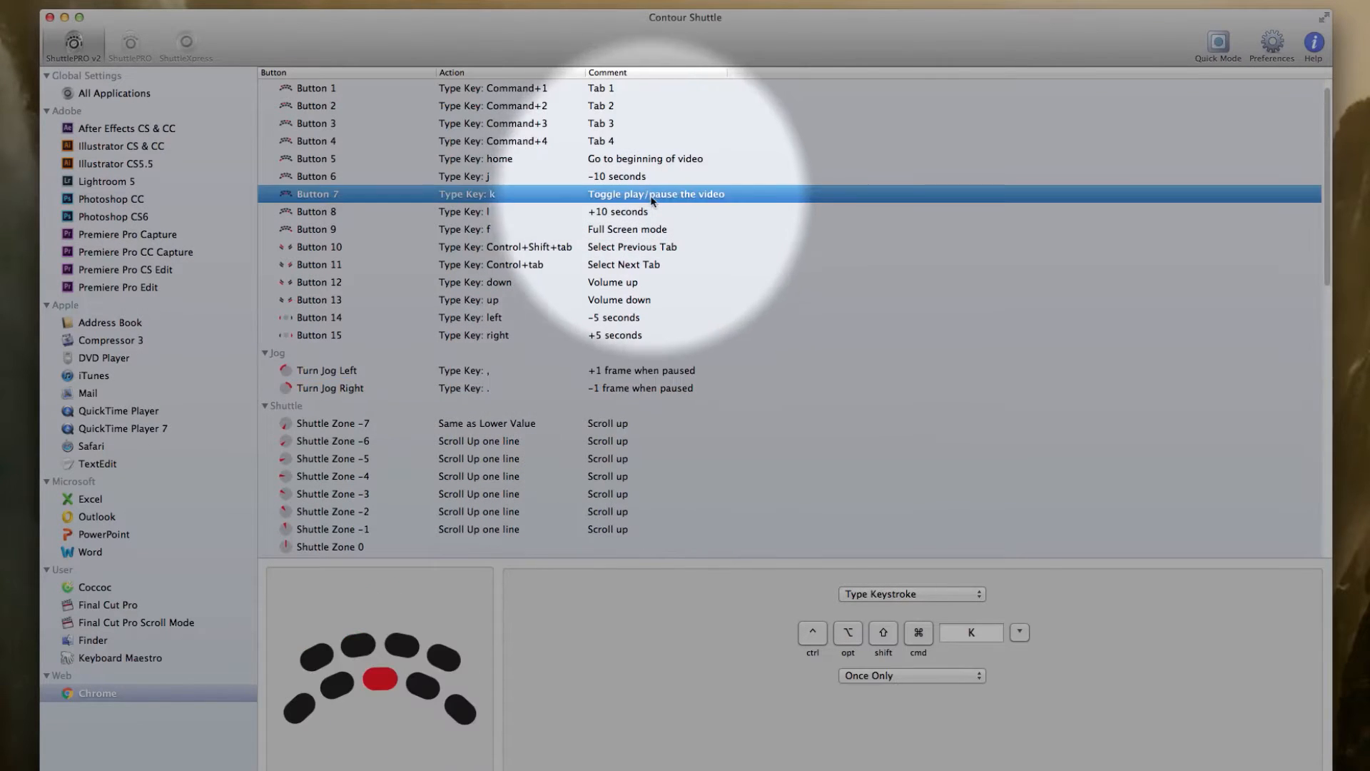
mouse_move(446, 607)
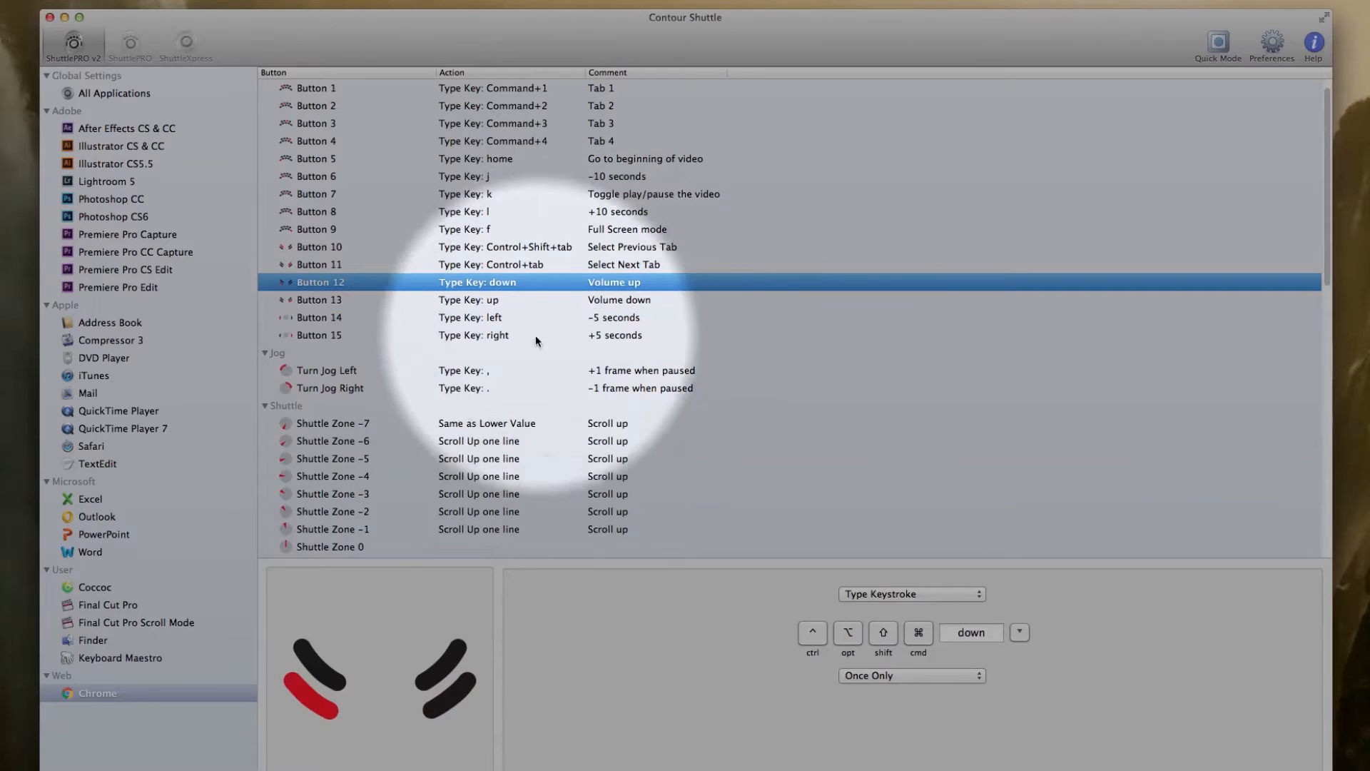
mouse_move(590, 334)
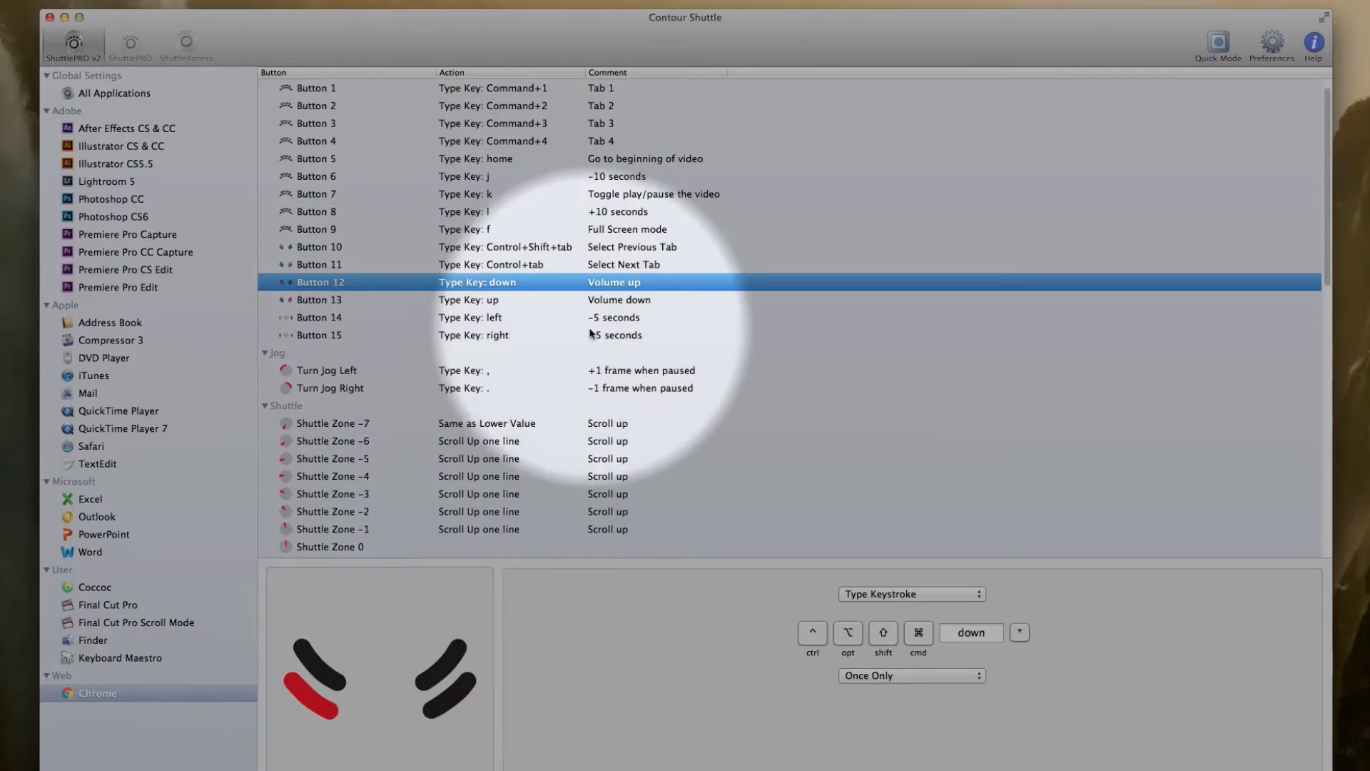
mouse_move(399, 372)
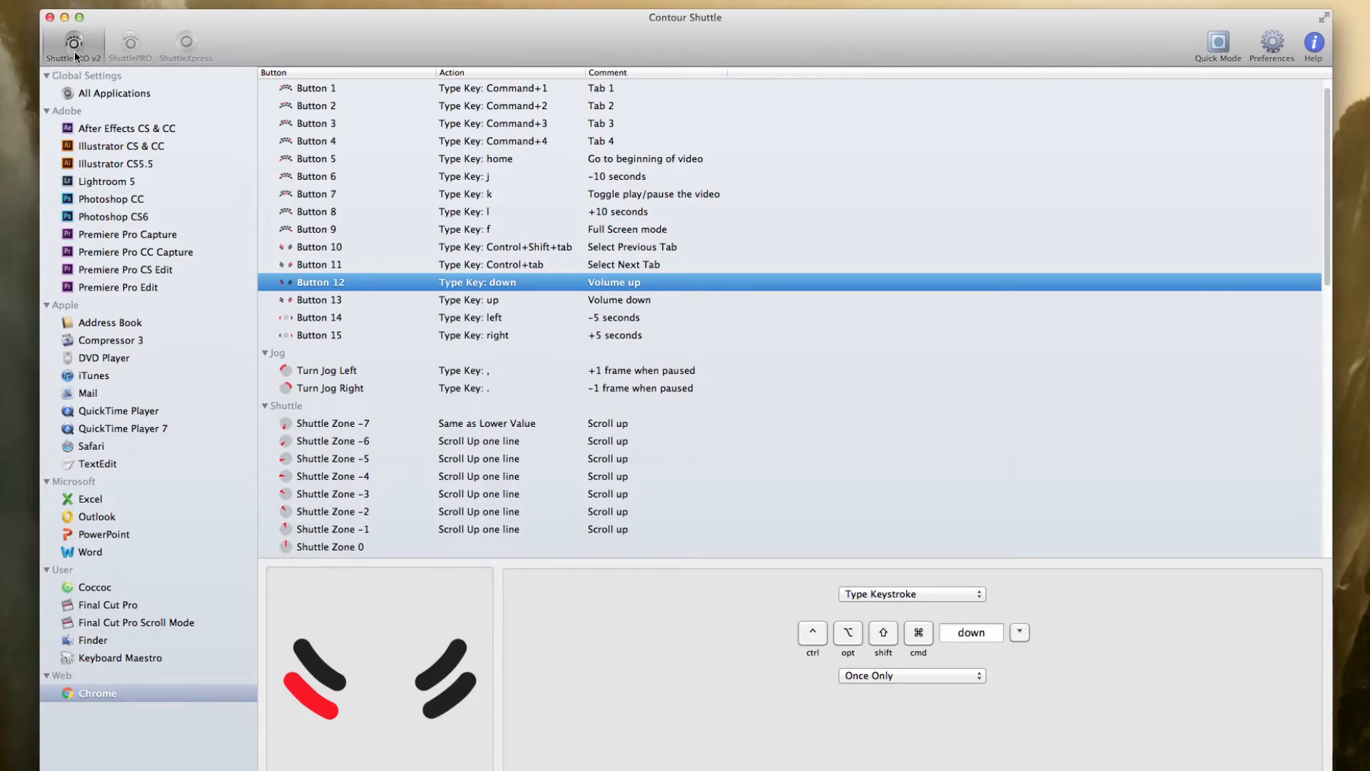
mouse_move(73, 44)
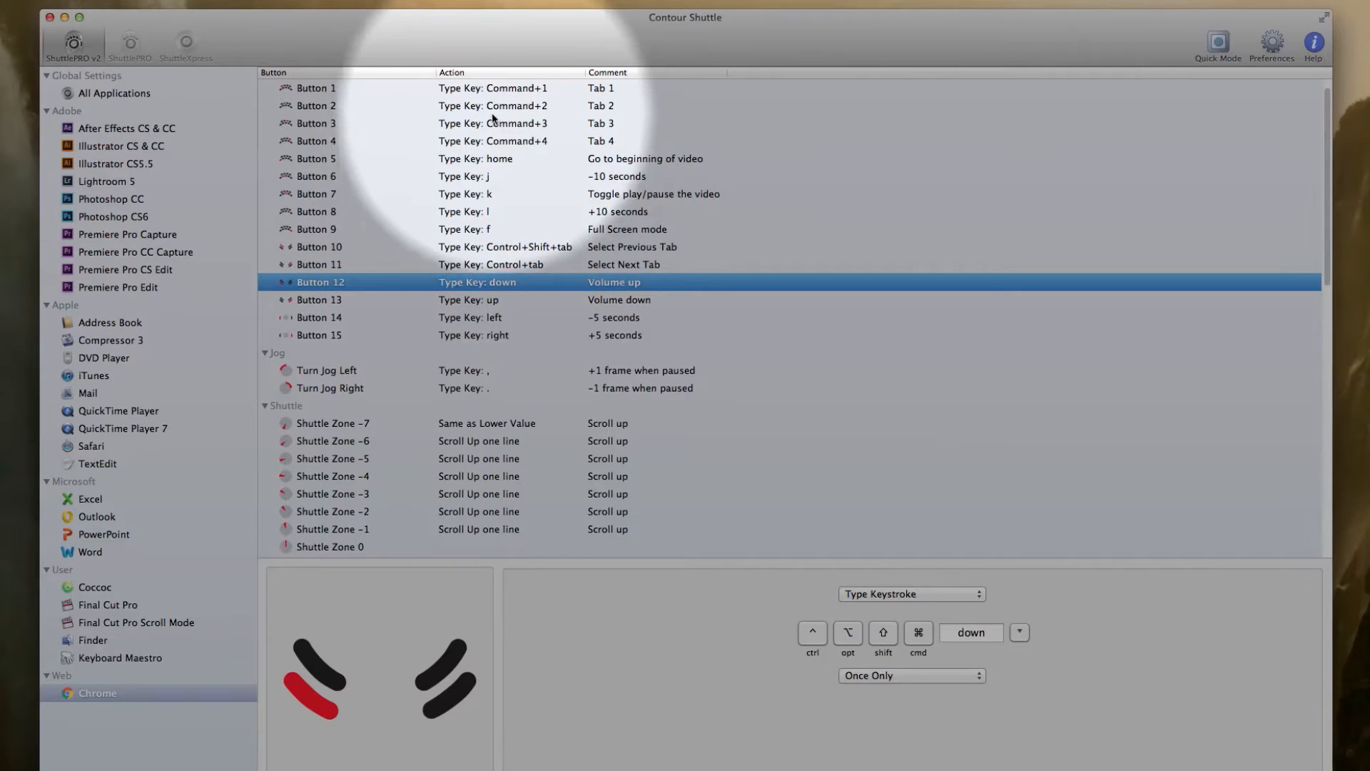
click(349, 142)
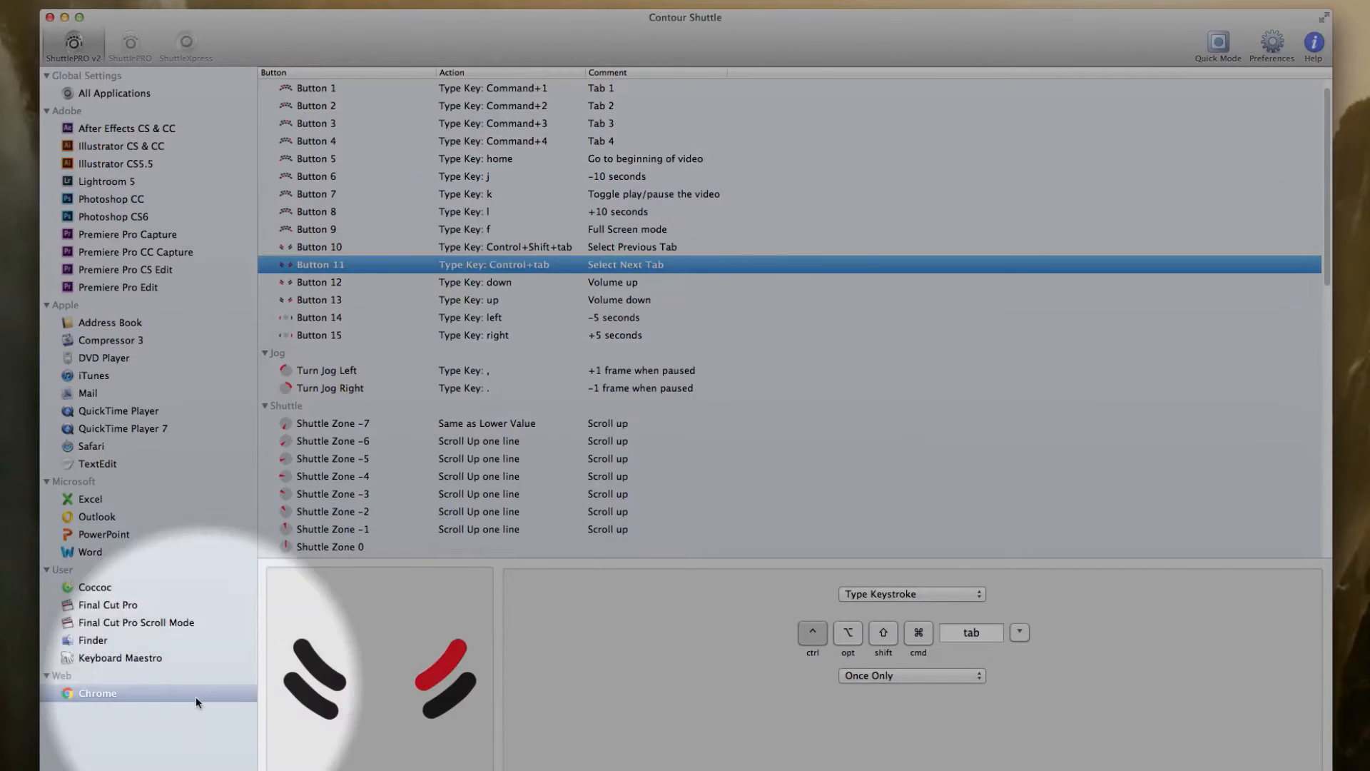
click(318, 247)
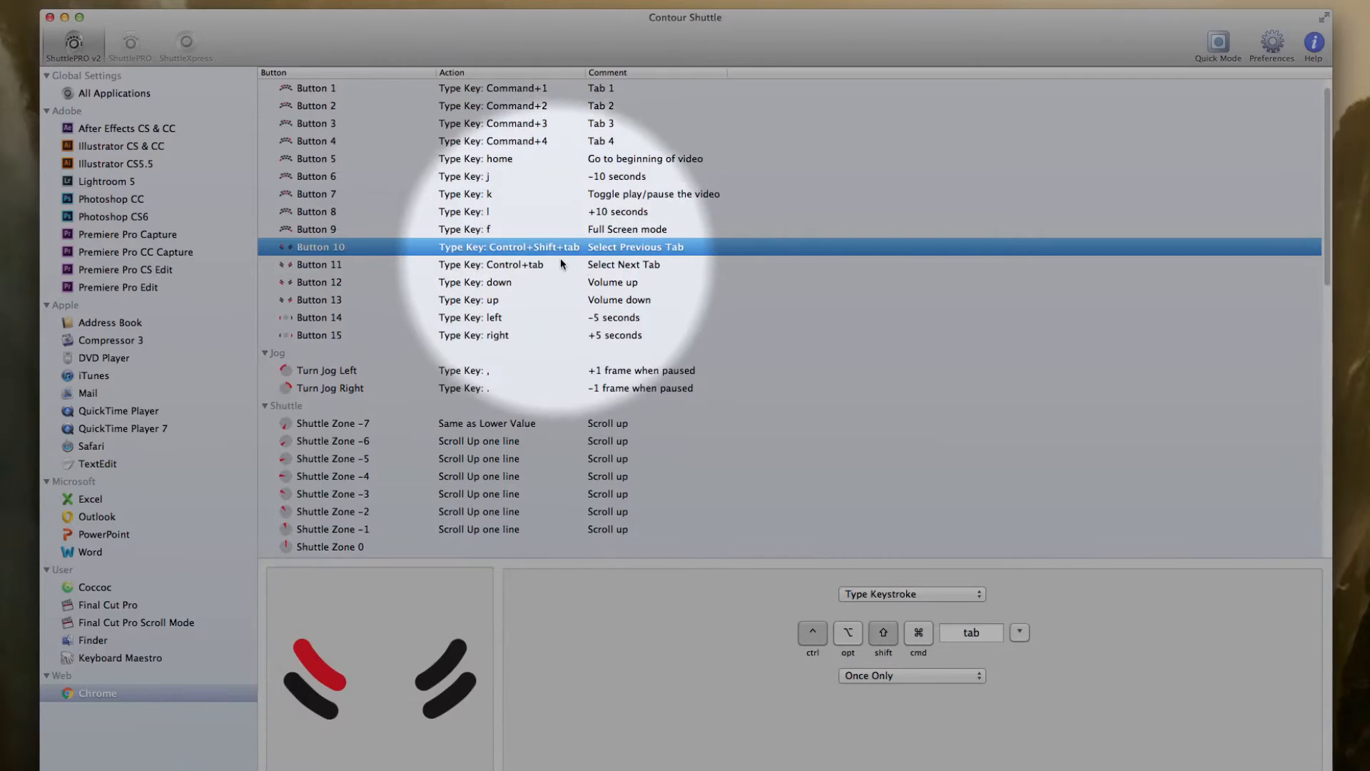
mouse_move(480, 407)
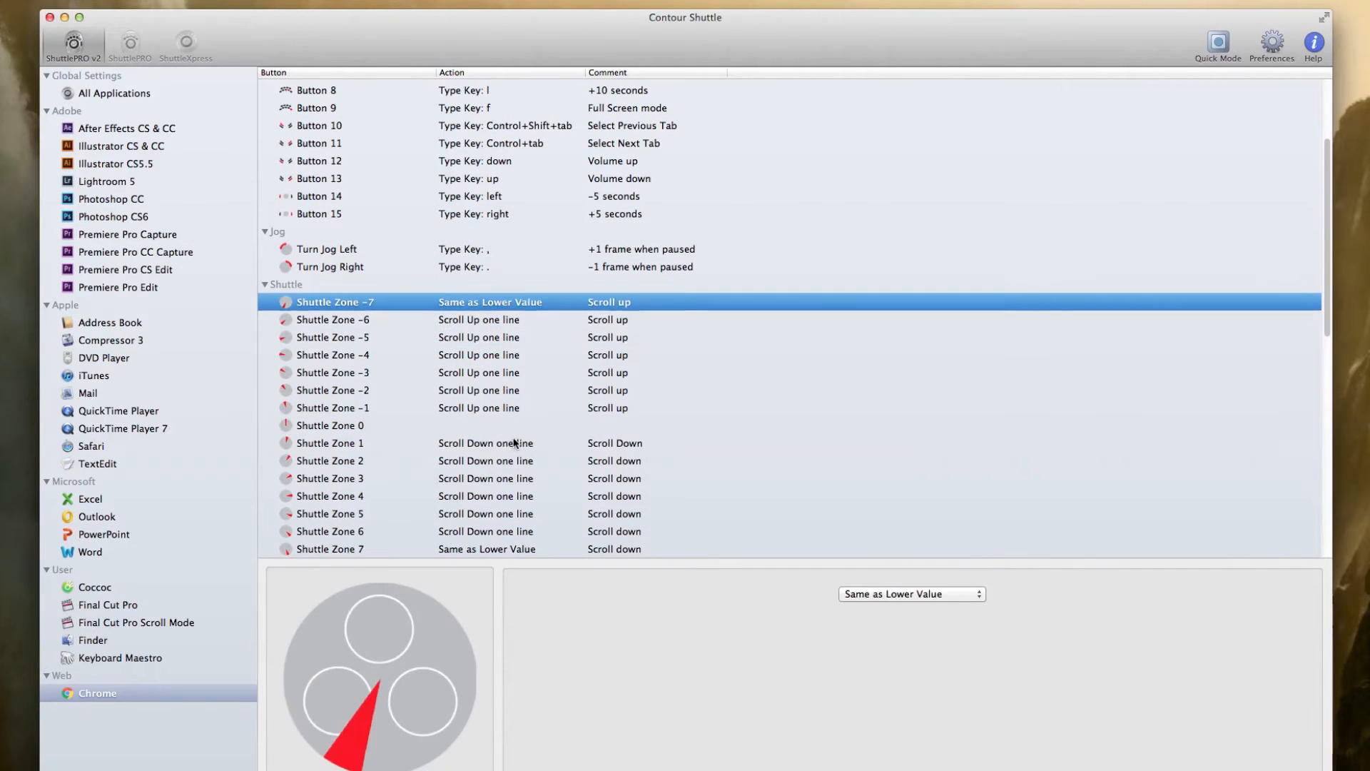
click(333, 461)
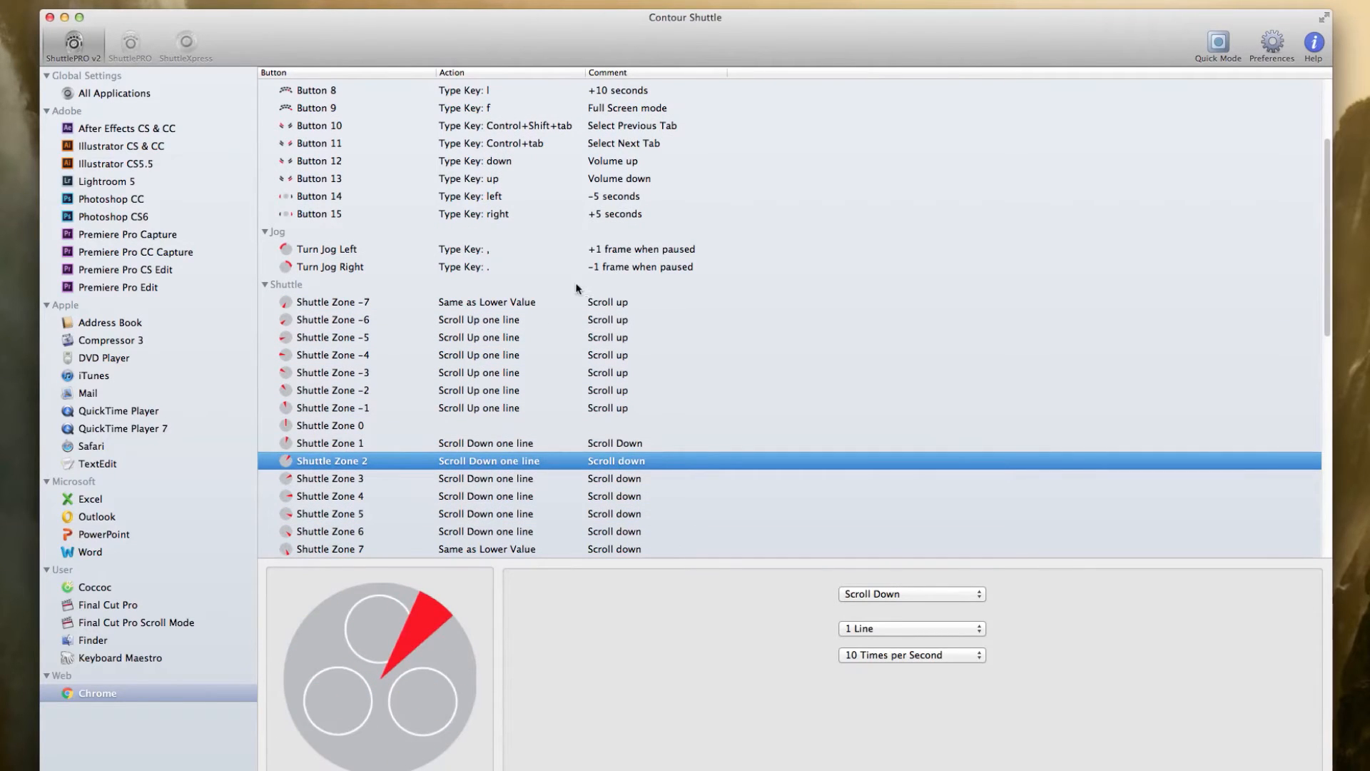
mouse_move(574, 324)
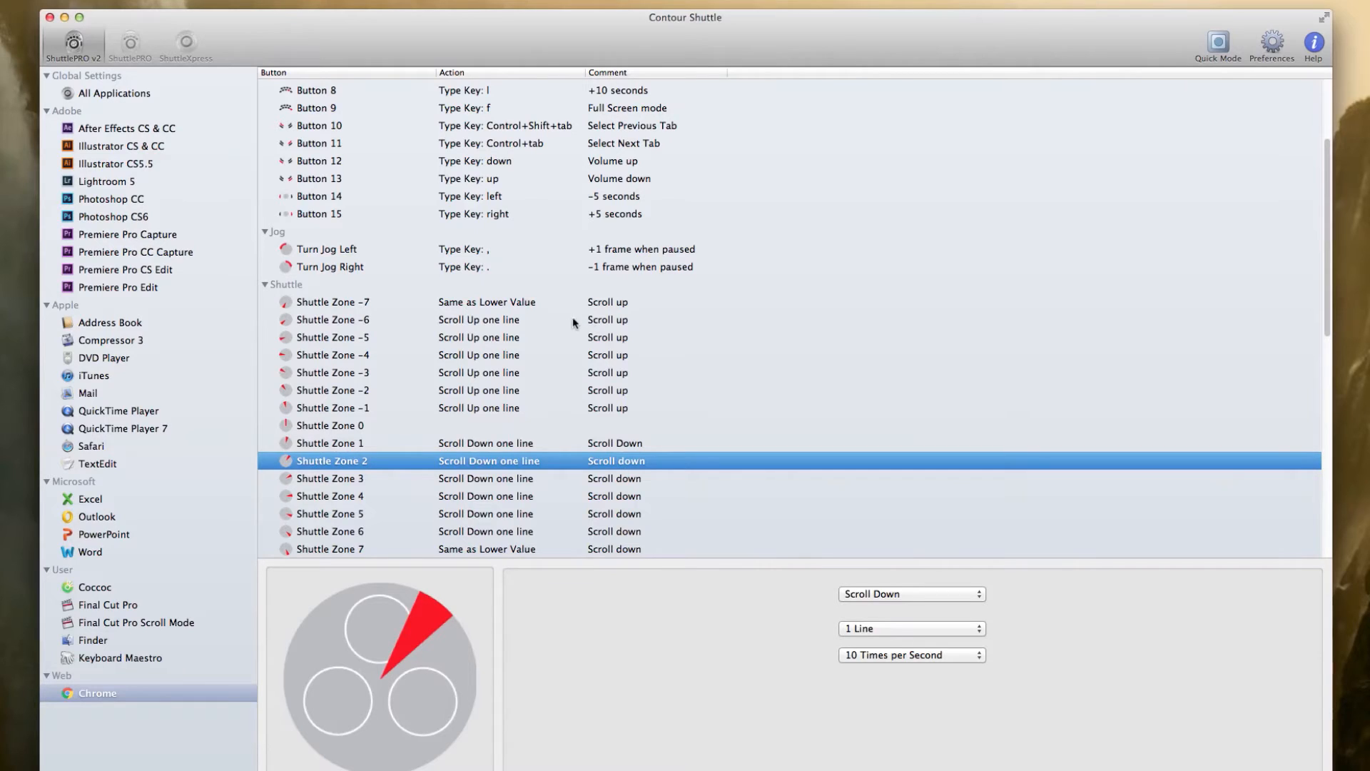
mouse_move(568, 336)
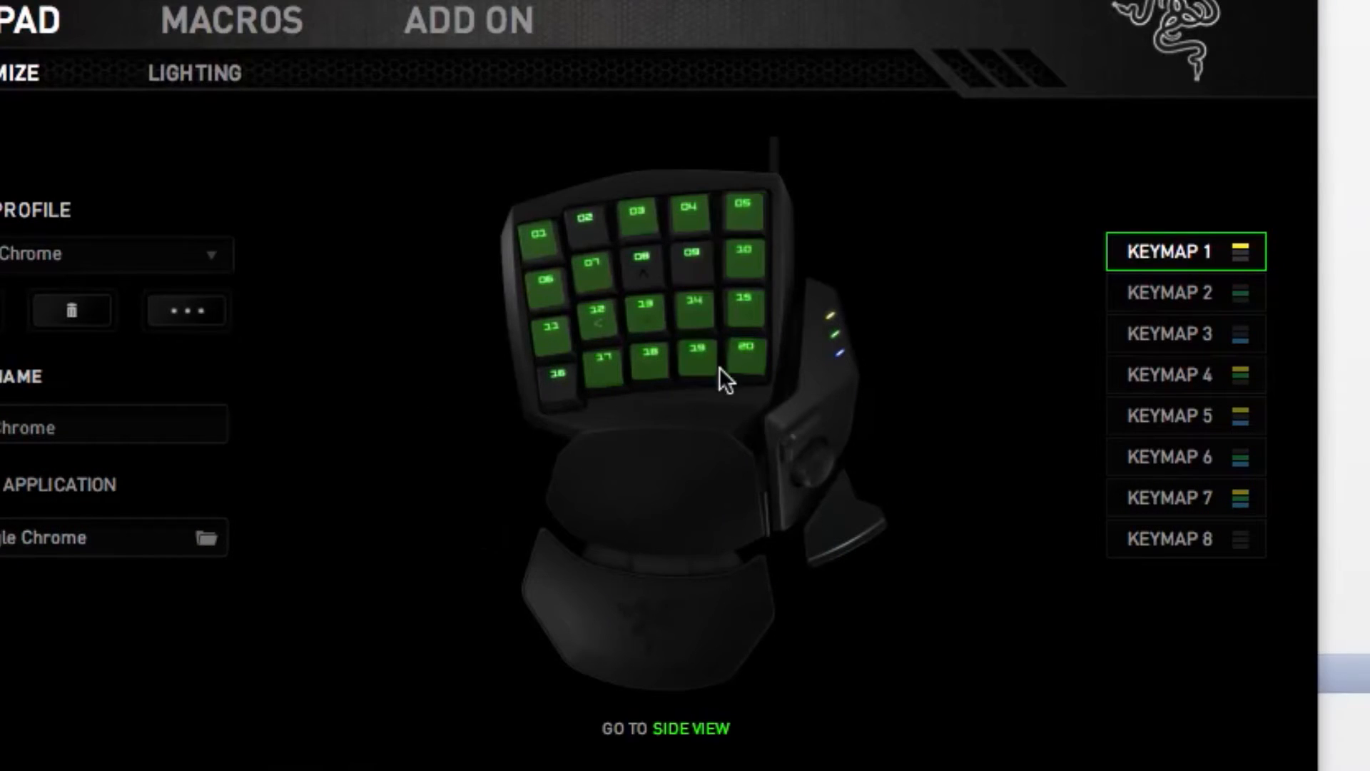
mouse_move(706, 411)
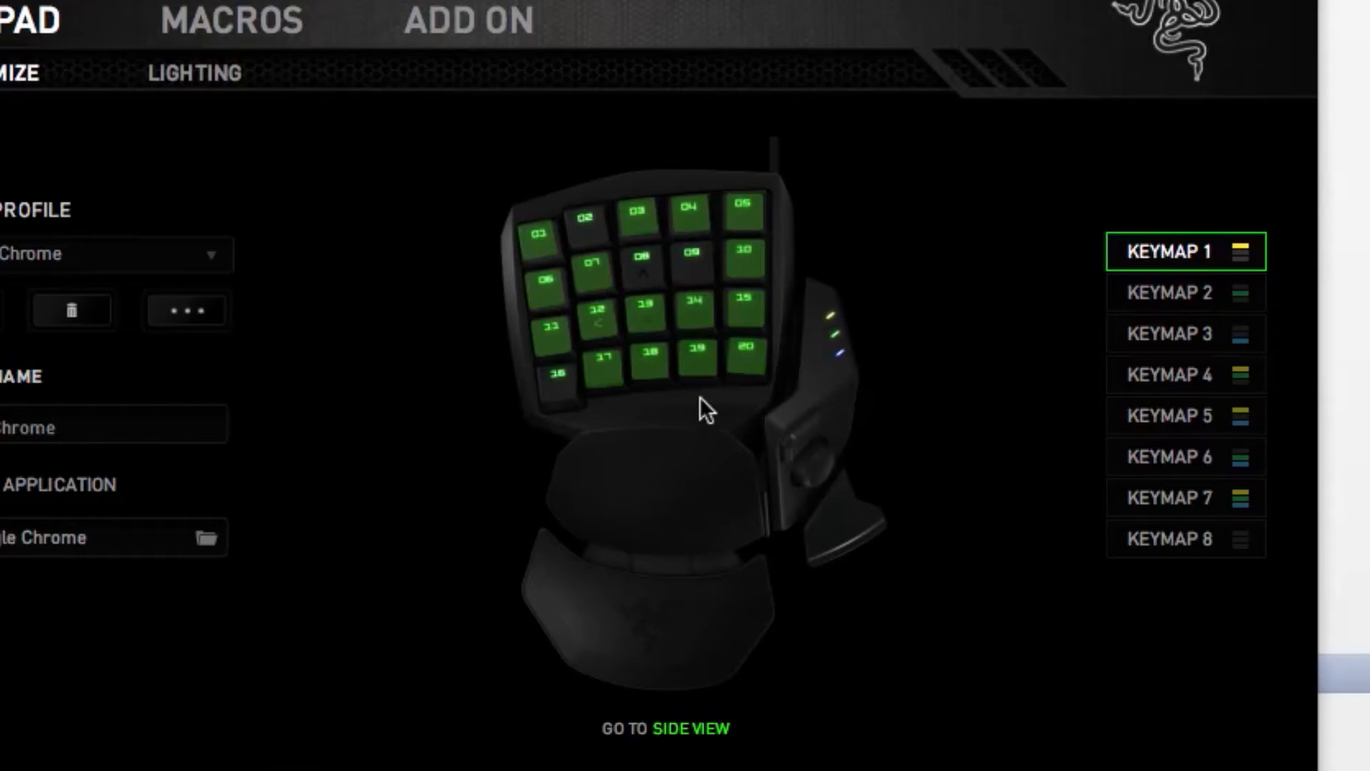
mouse_move(655, 403)
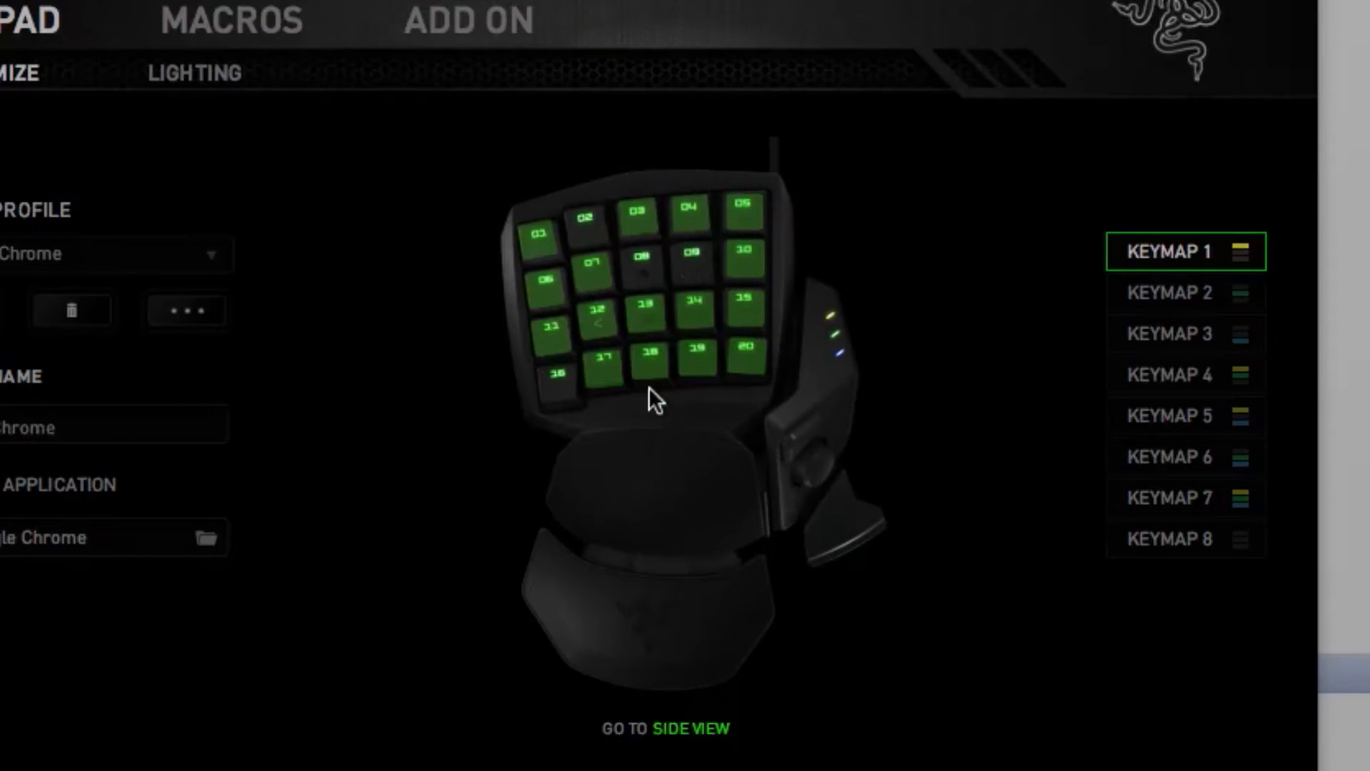
mouse_move(650, 355)
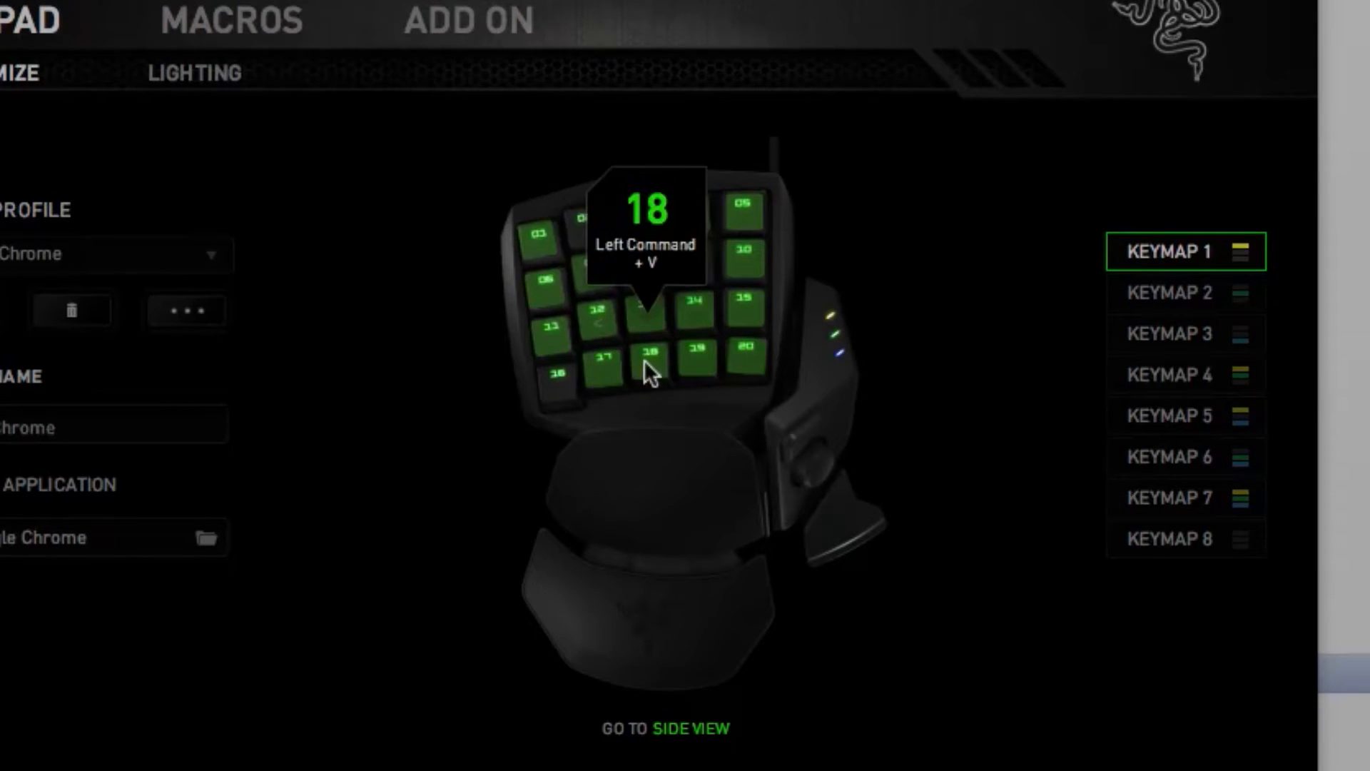
mouse_move(599, 288)
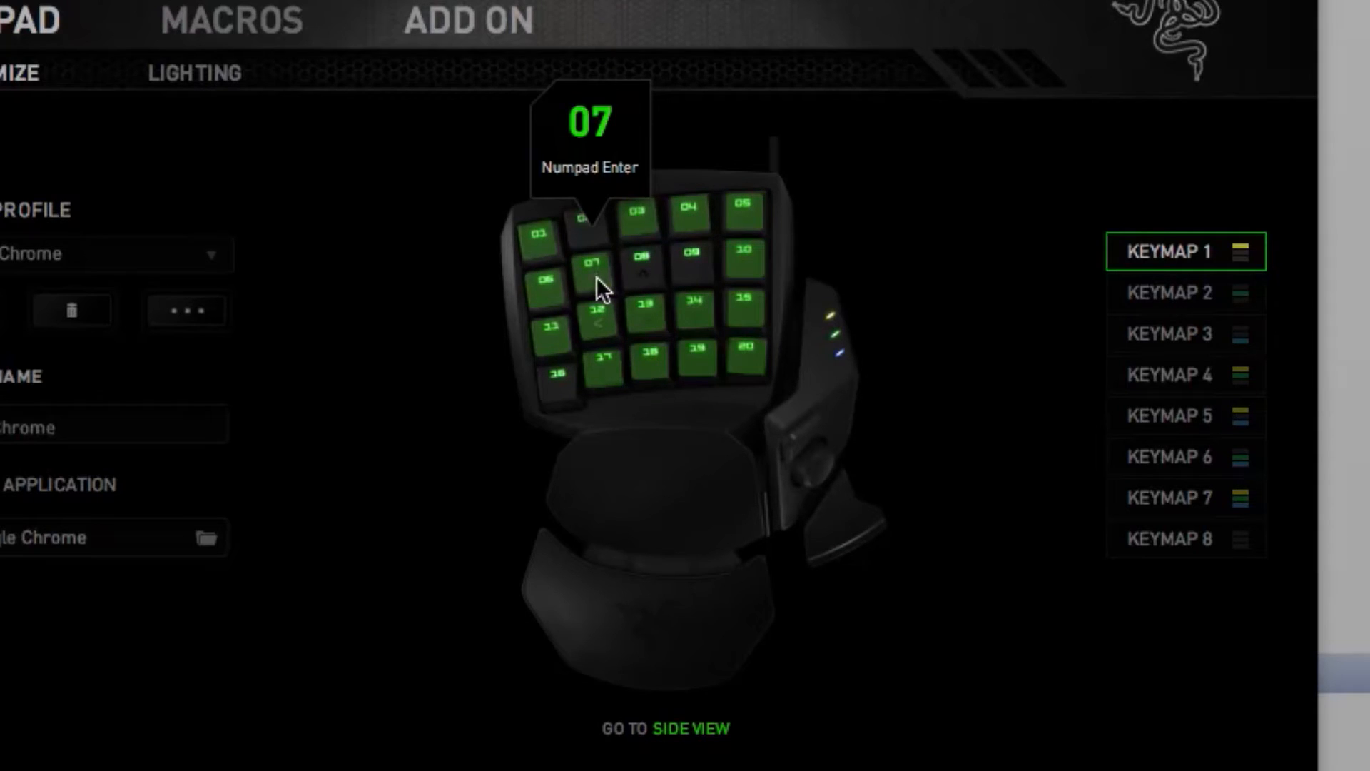
mouse_move(742, 263)
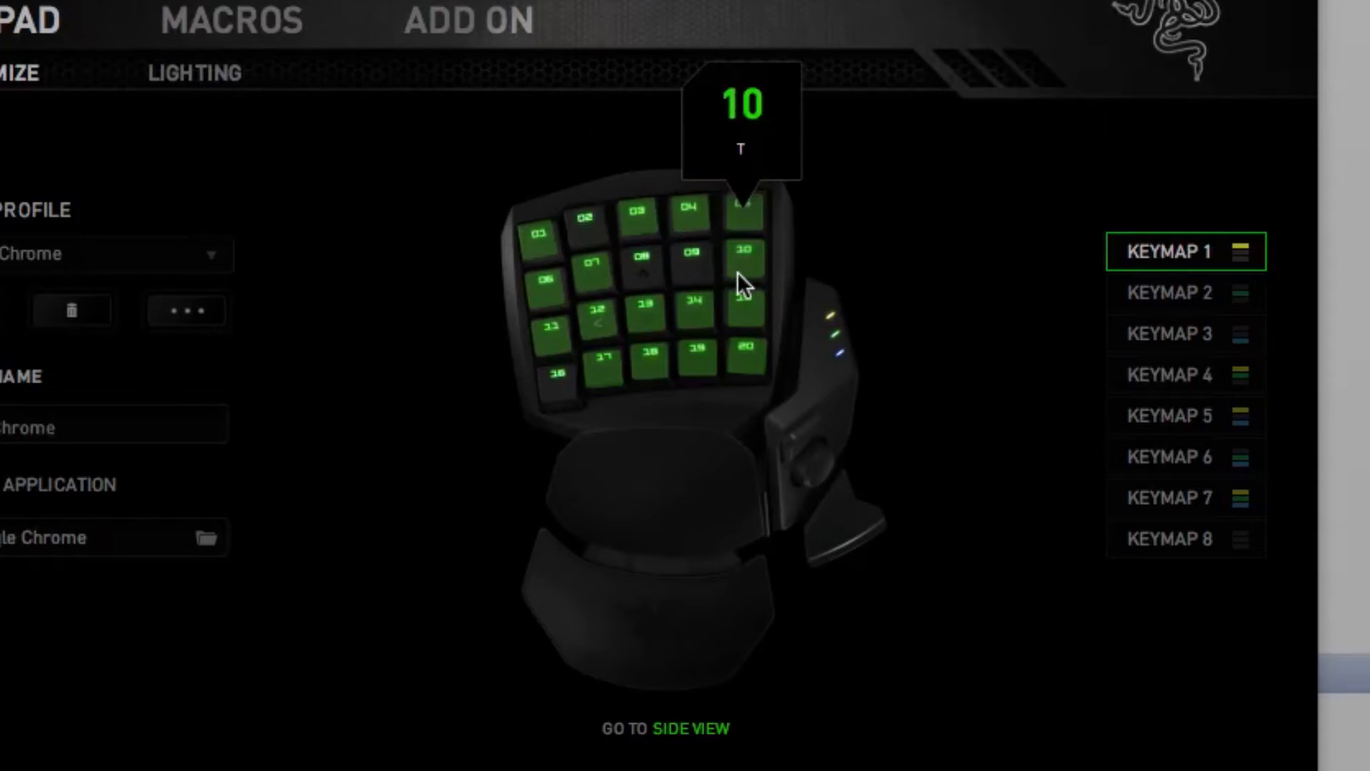
mouse_move(744, 317)
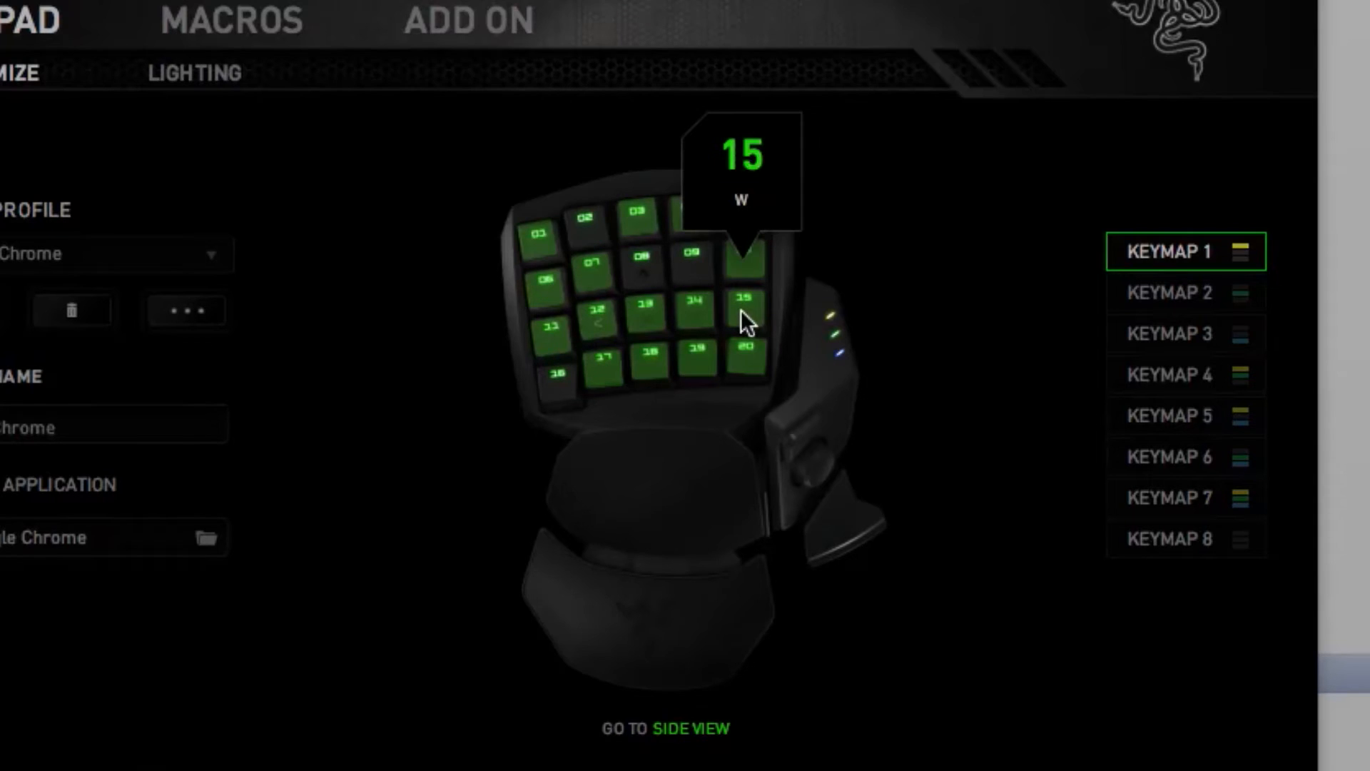
mouse_move(626, 336)
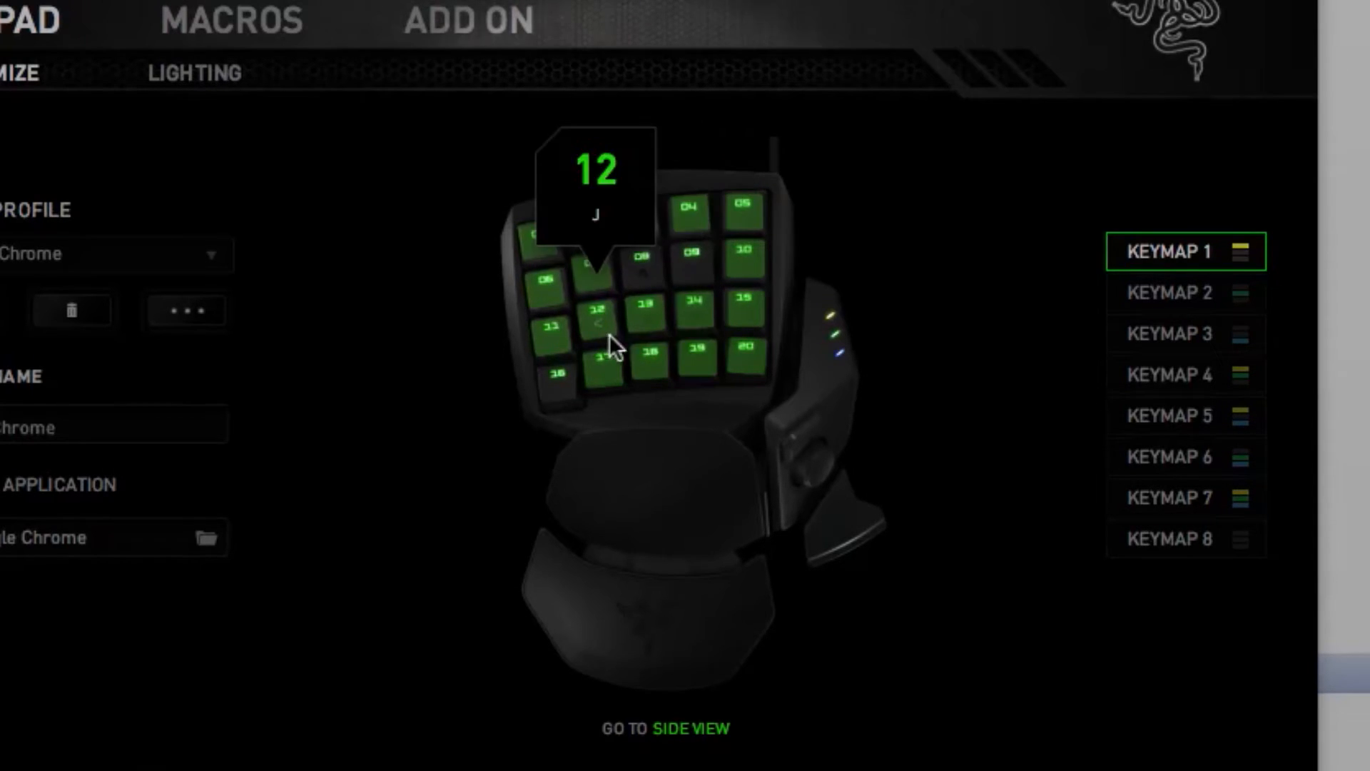
mouse_move(668, 330)
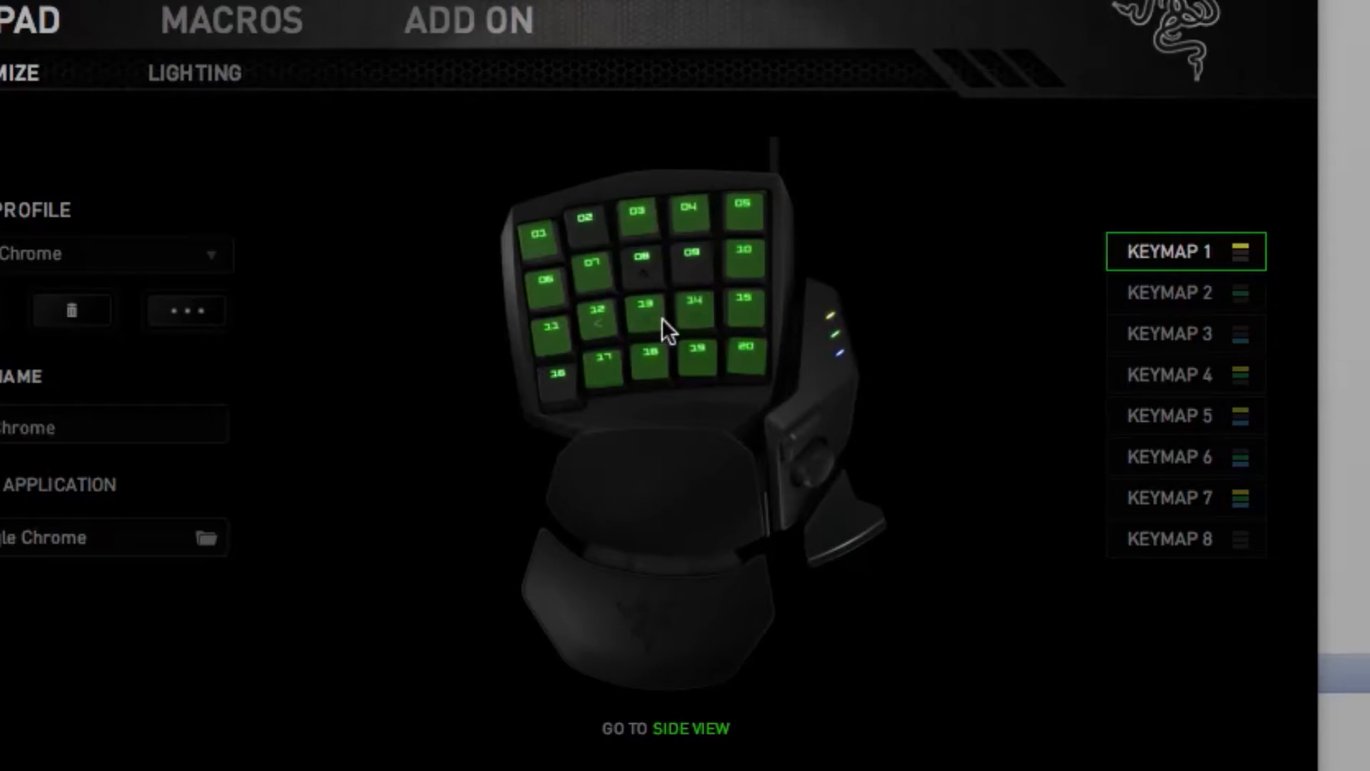
mouse_move(781, 441)
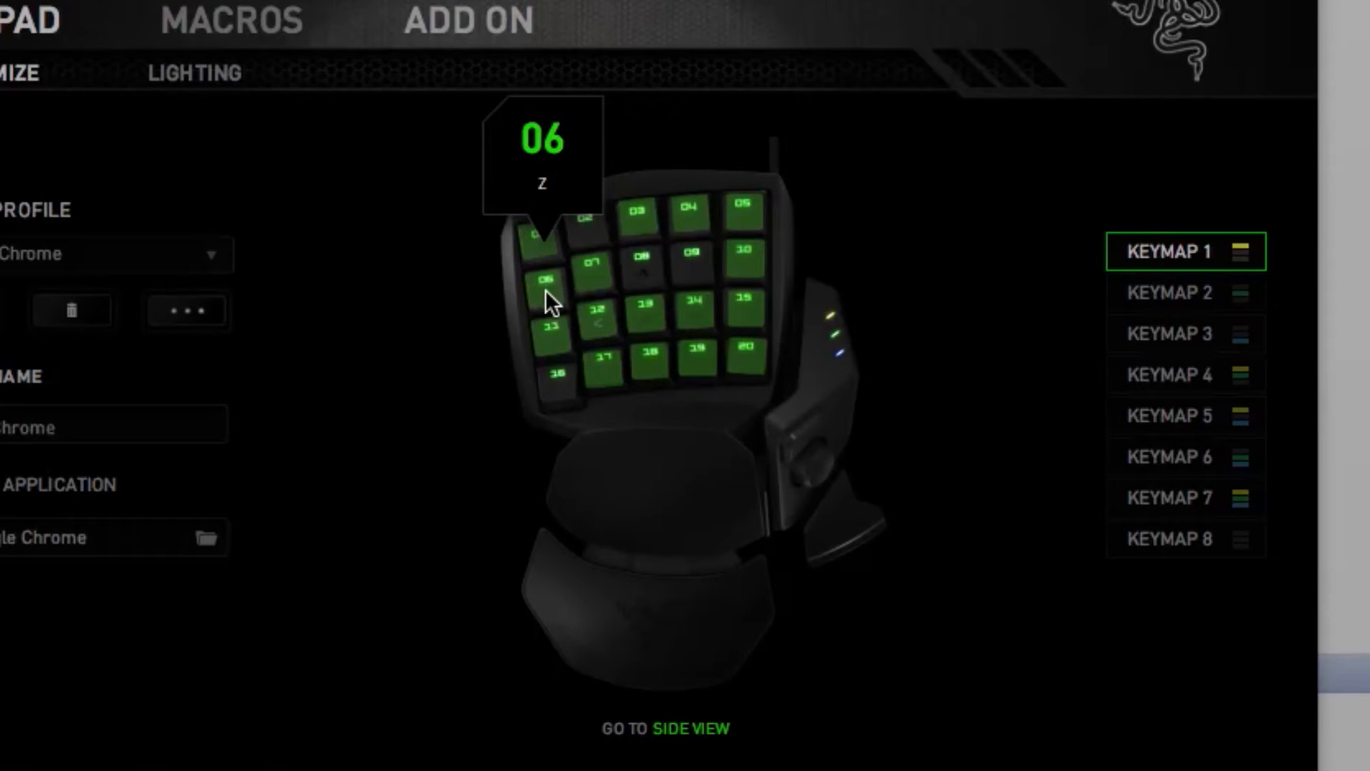
mouse_move(638, 233)
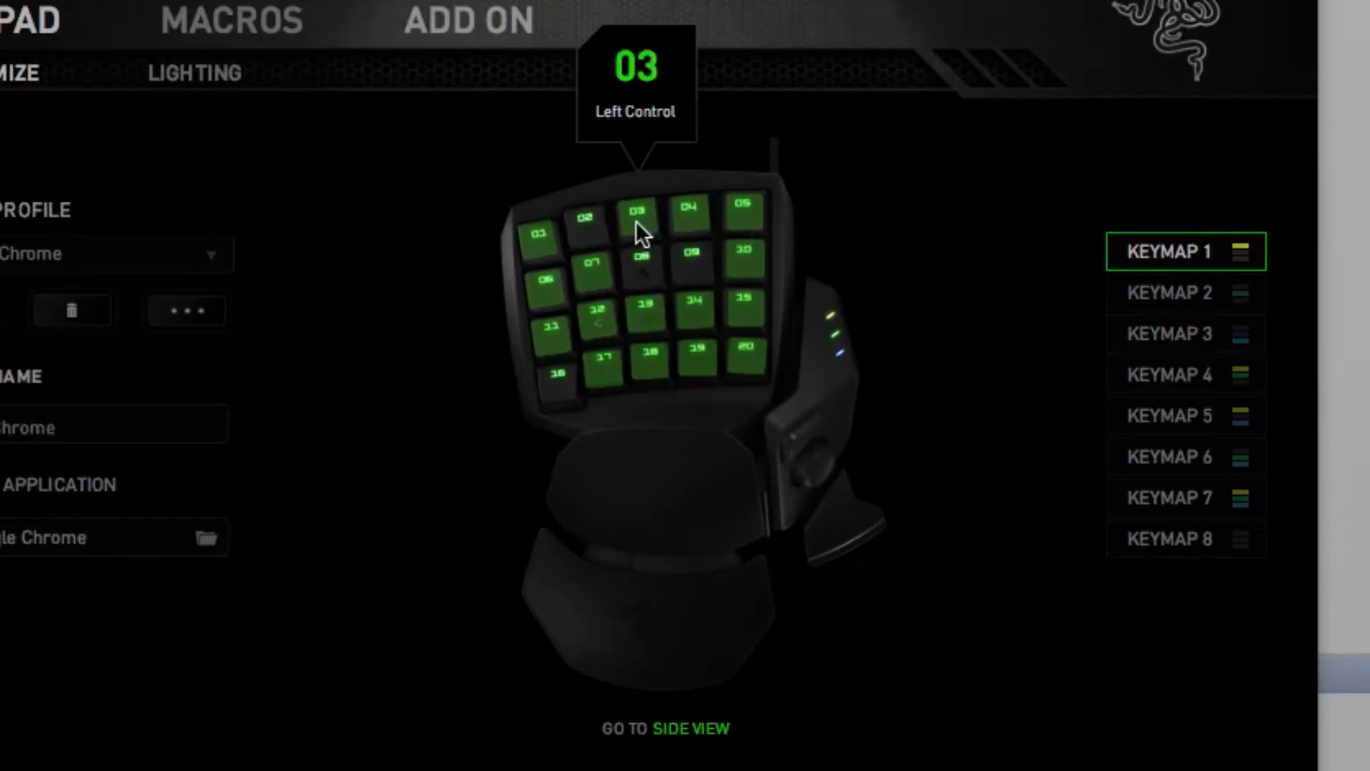
mouse_move(650, 233)
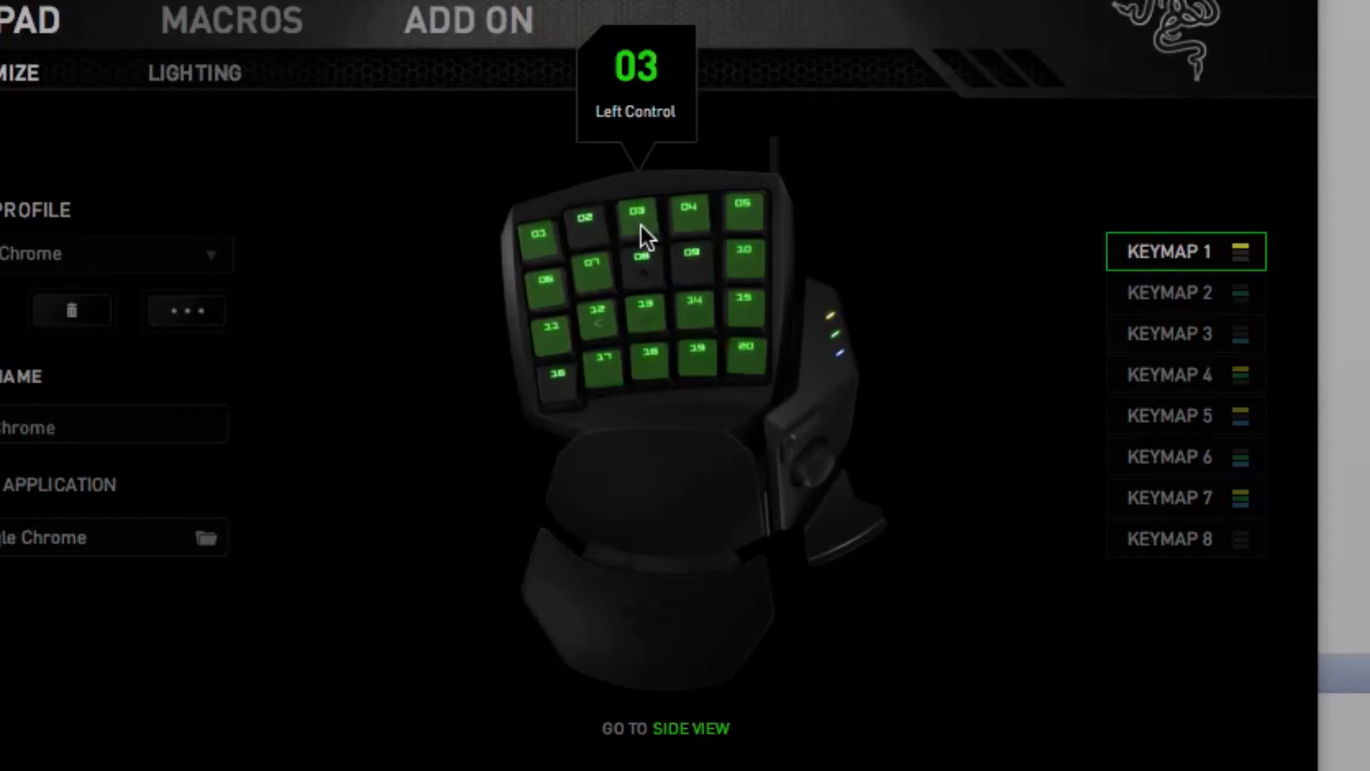
mouse_move(540, 236)
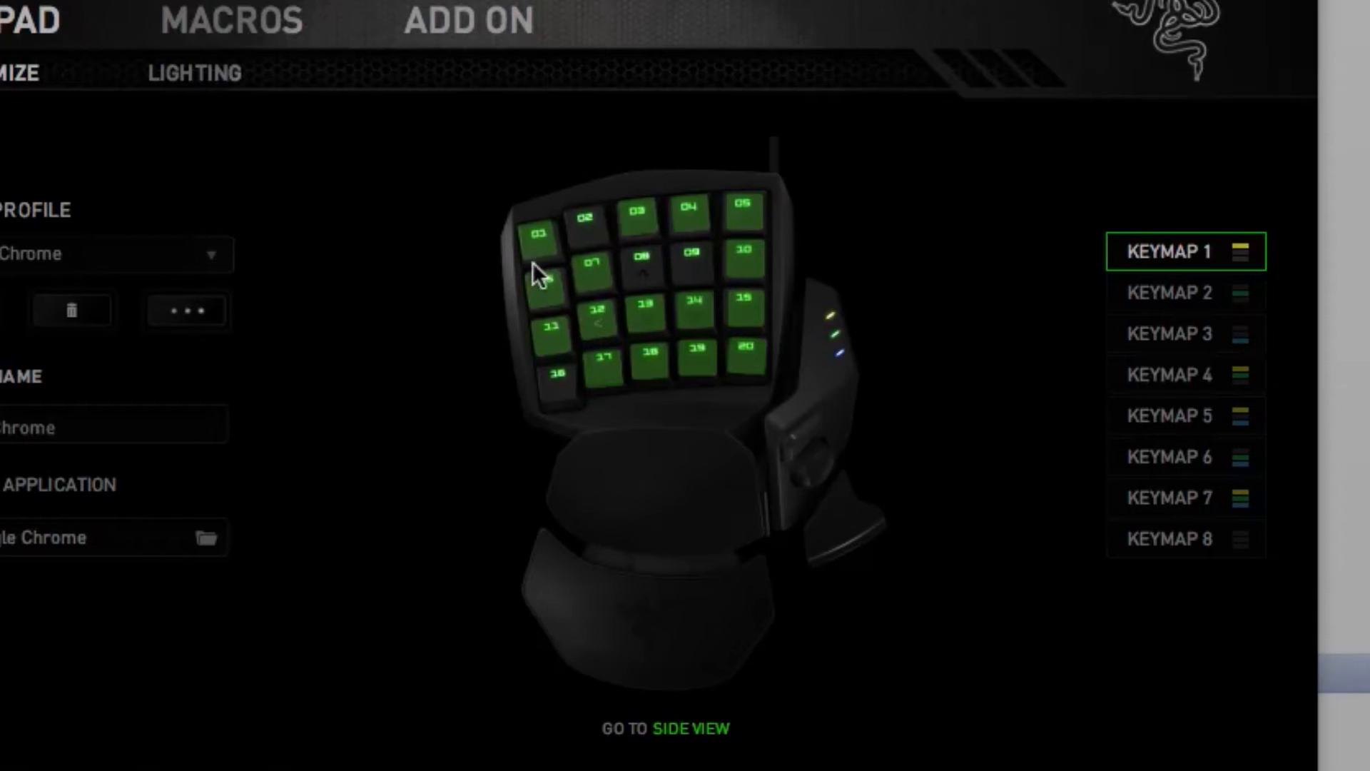
mouse_move(542, 251)
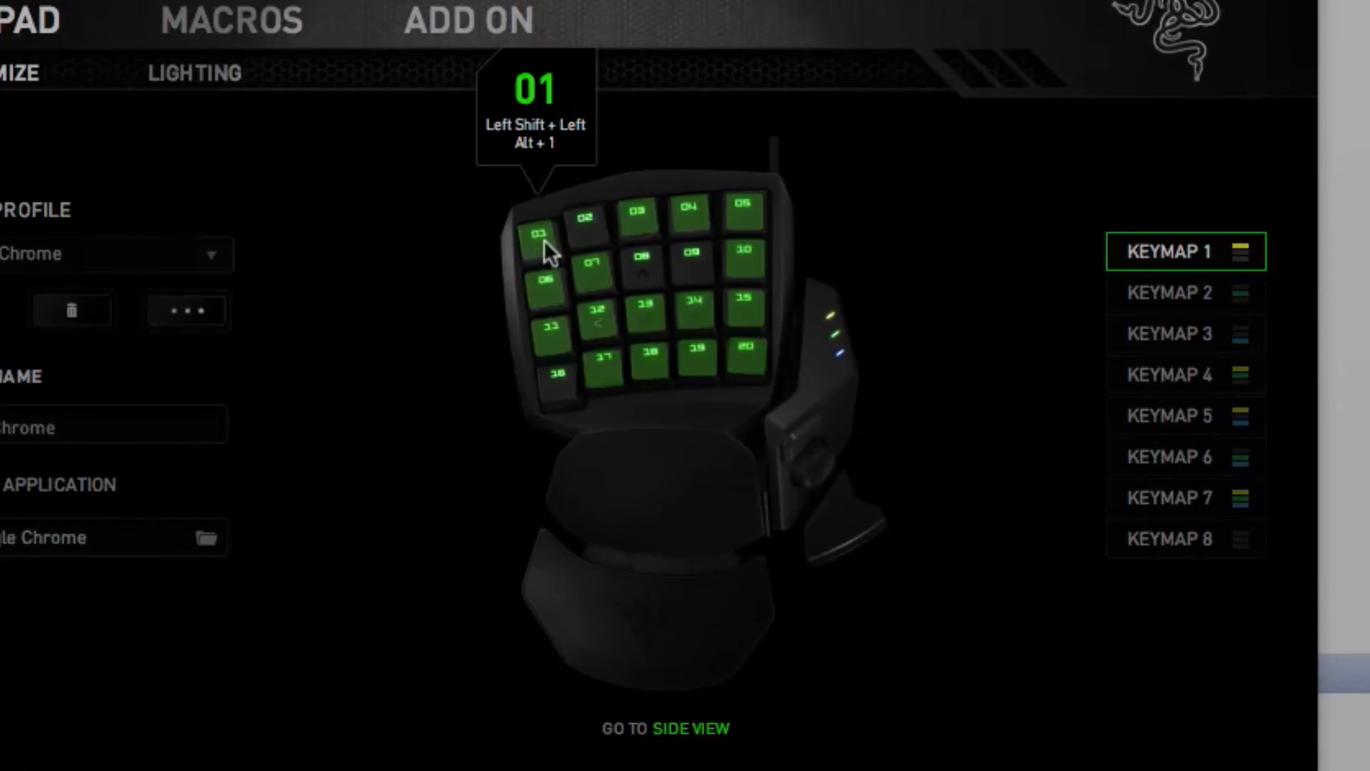
mouse_move(448, 276)
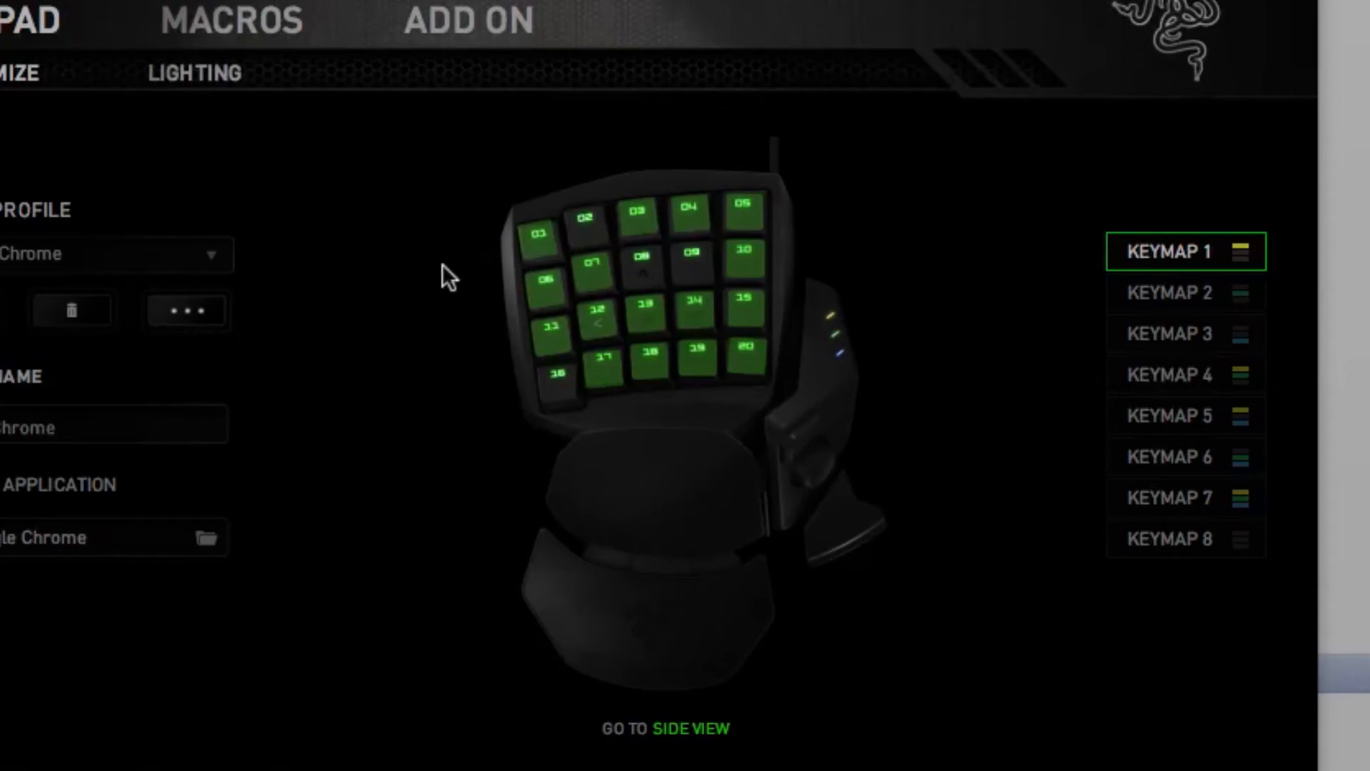
mouse_move(367, 325)
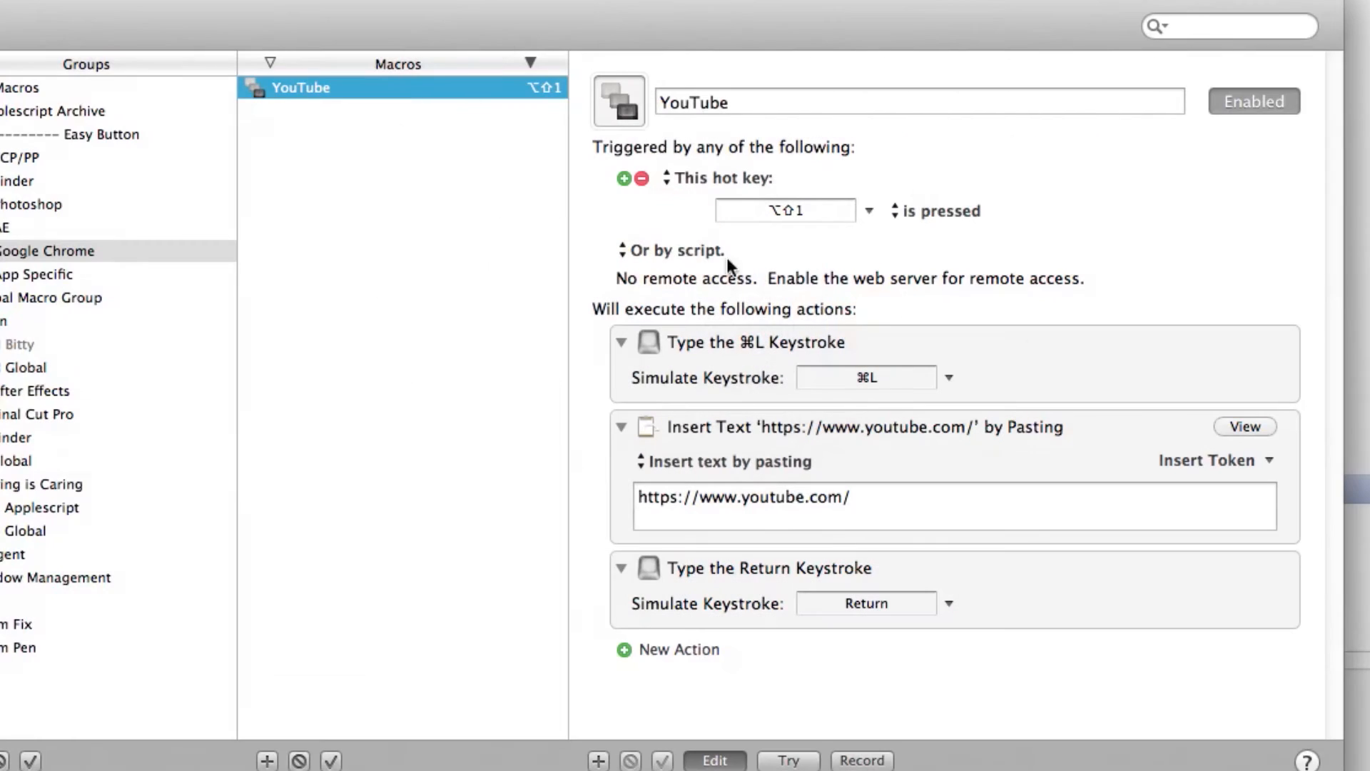
mouse_move(777, 267)
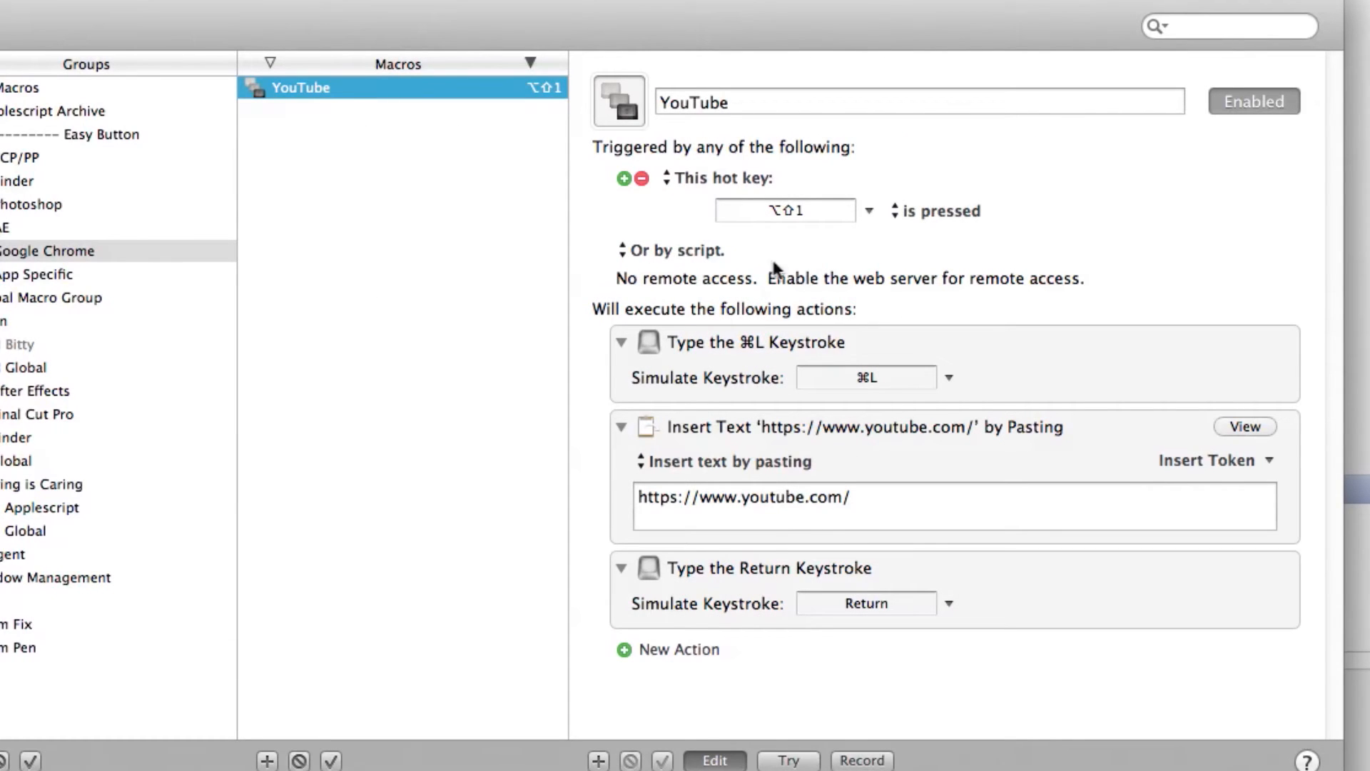
mouse_move(880, 391)
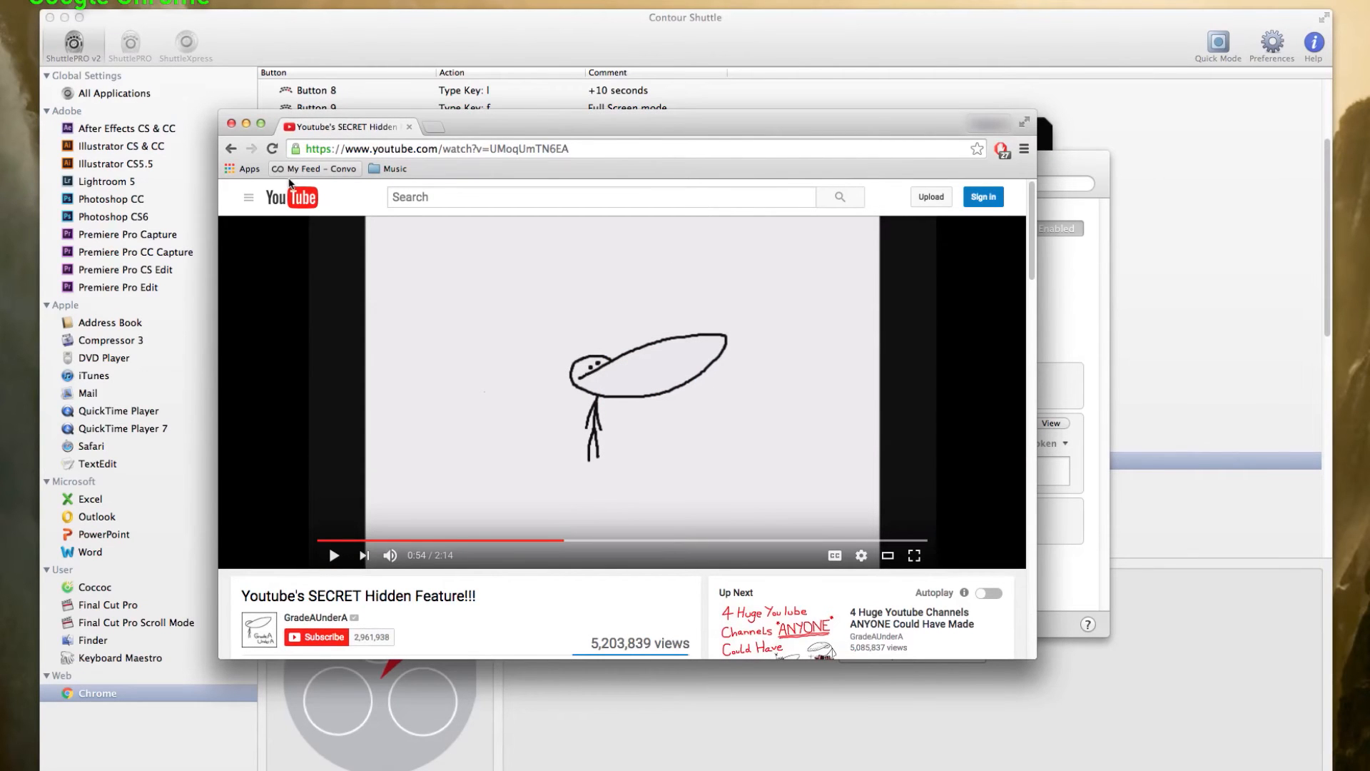
click(437, 147)
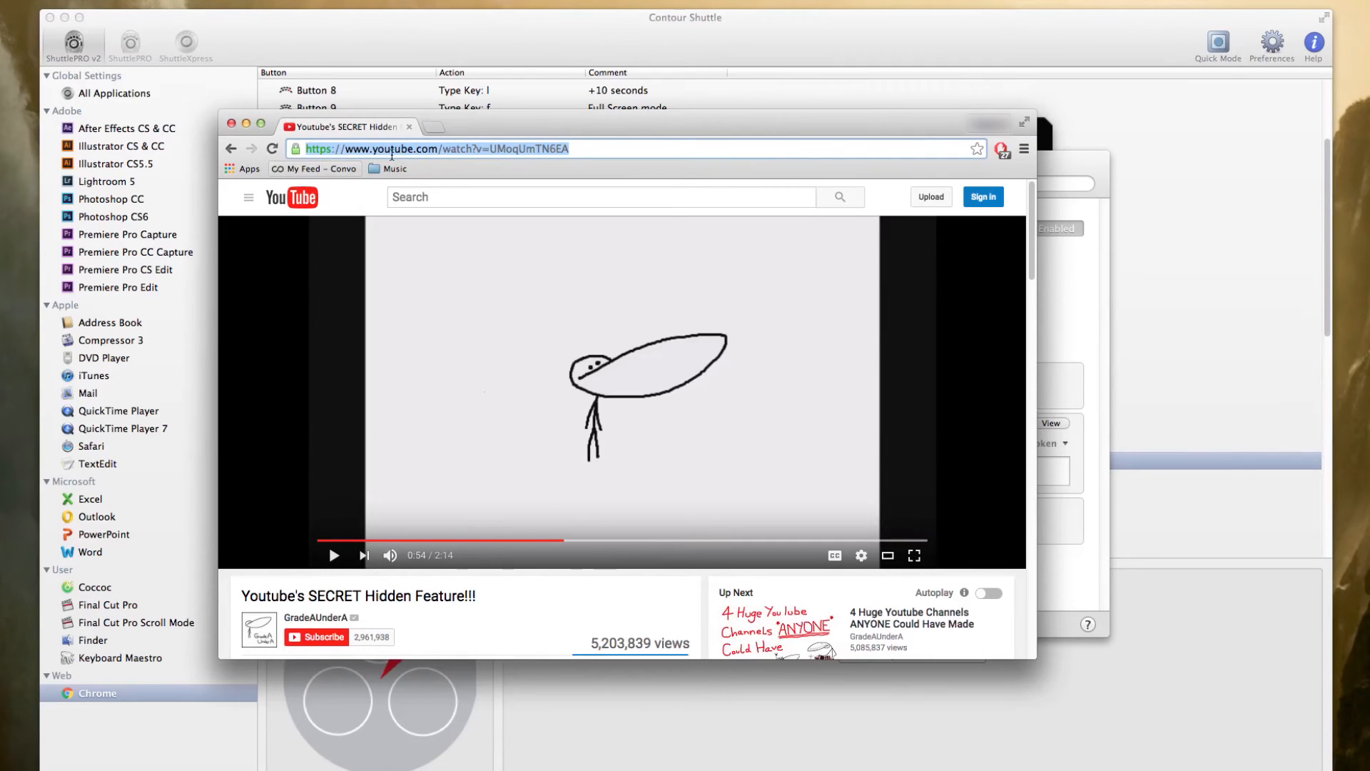
mouse_move(607, 265)
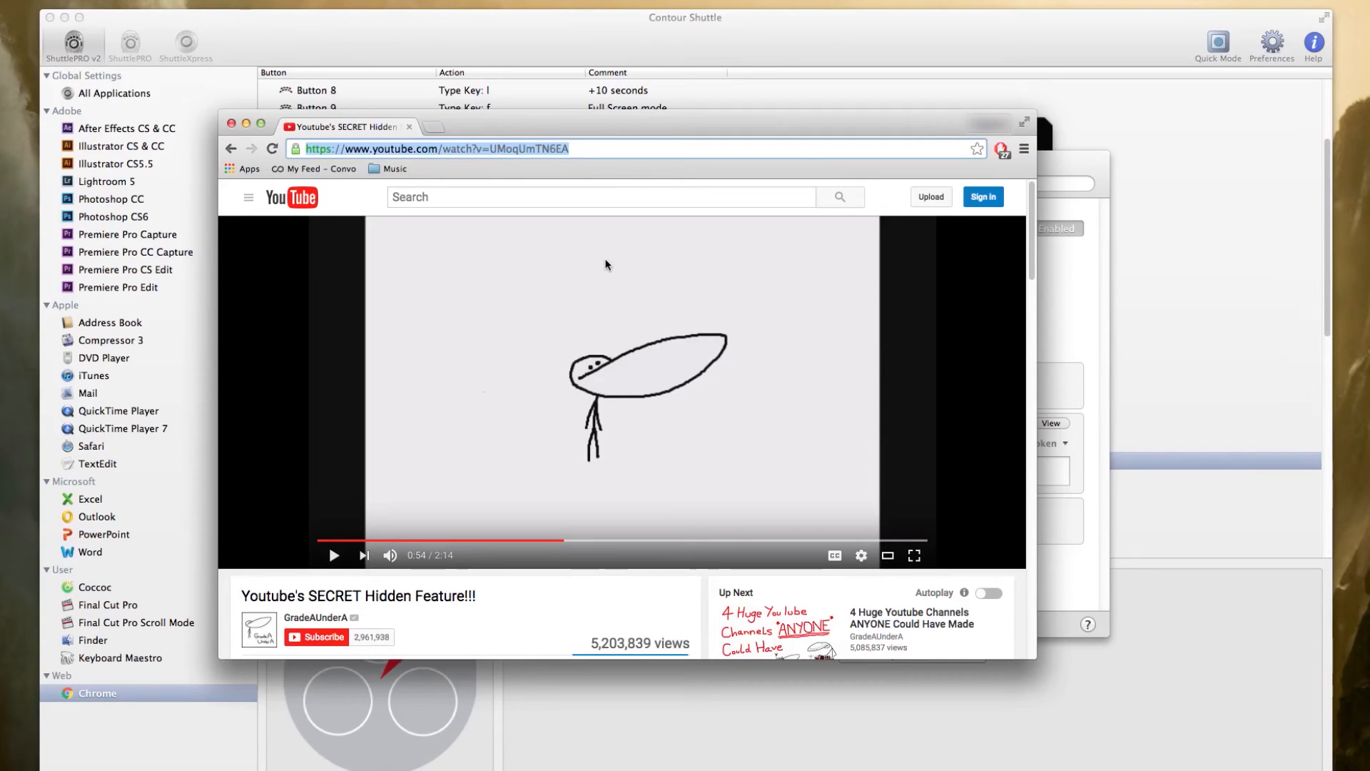
mouse_move(508, 617)
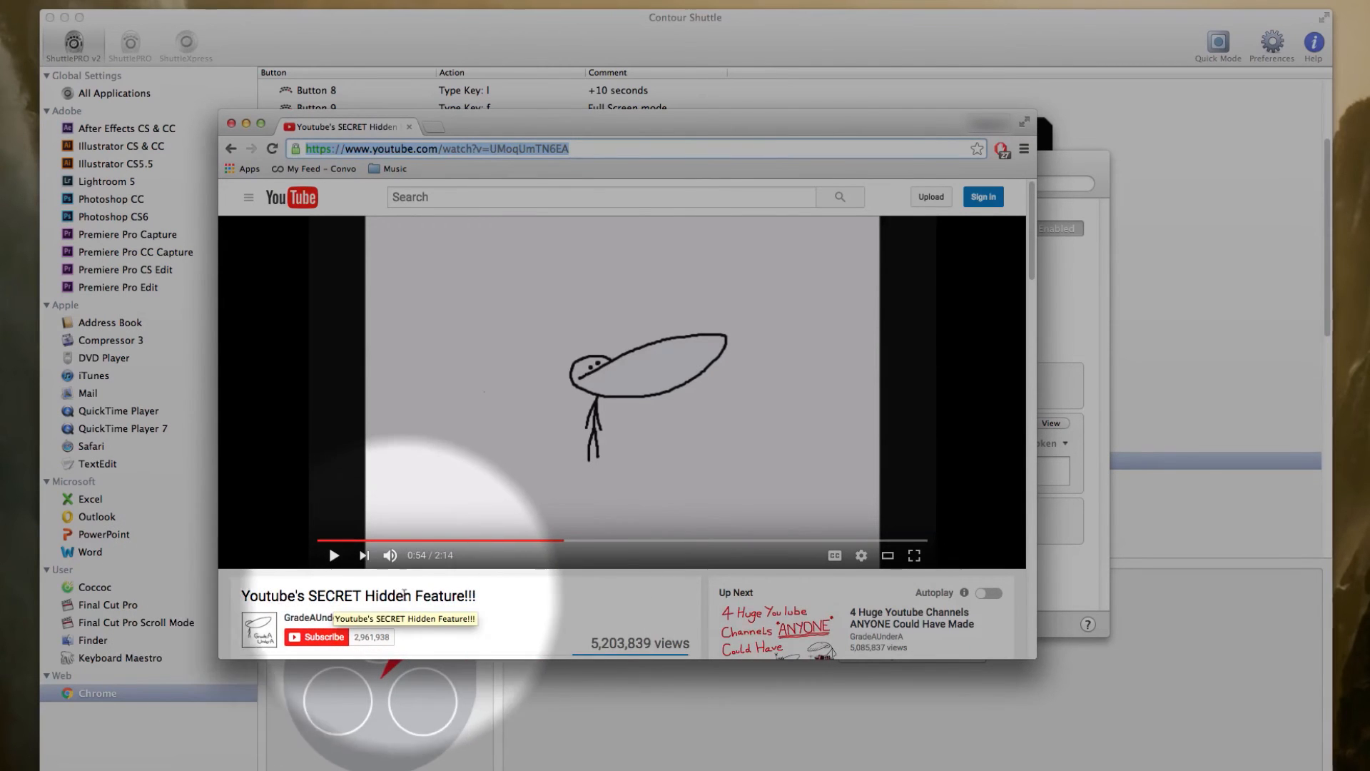
mouse_move(520, 648)
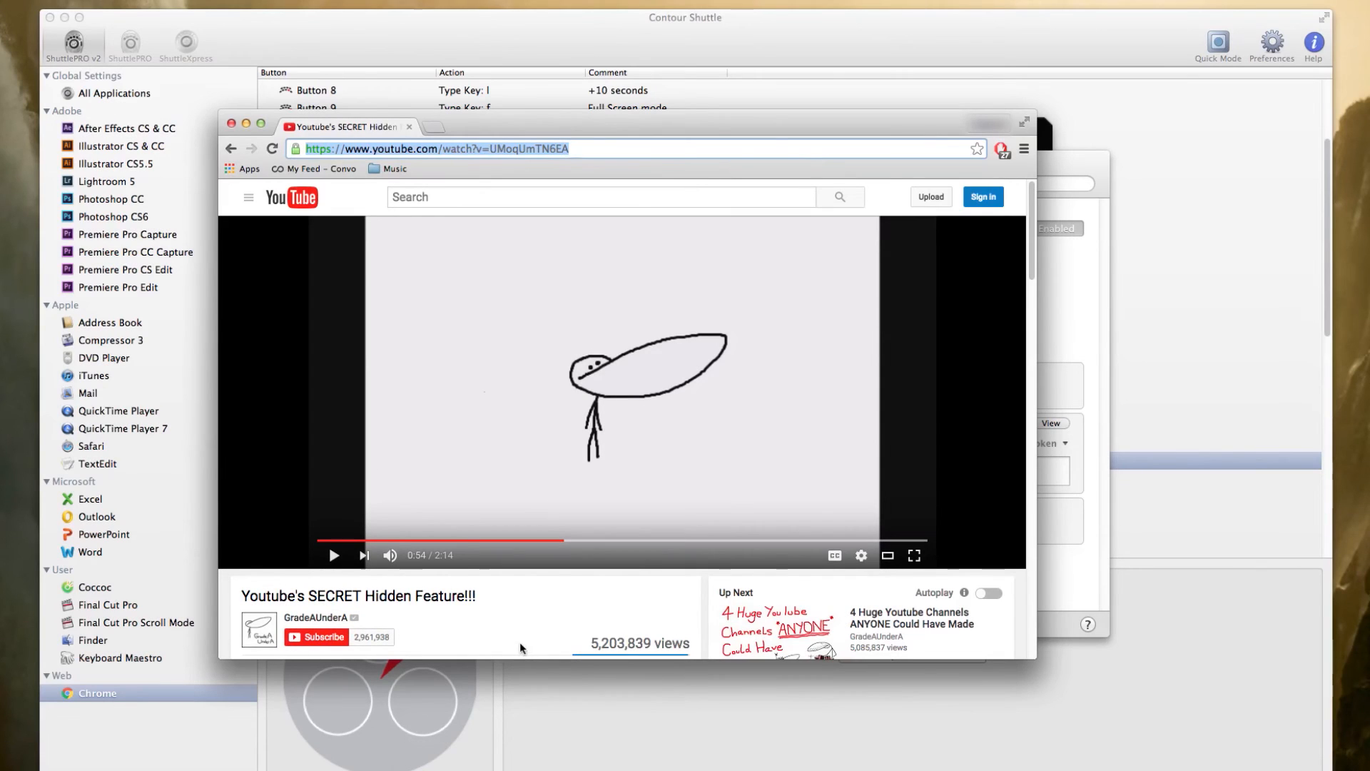
mouse_move(633, 624)
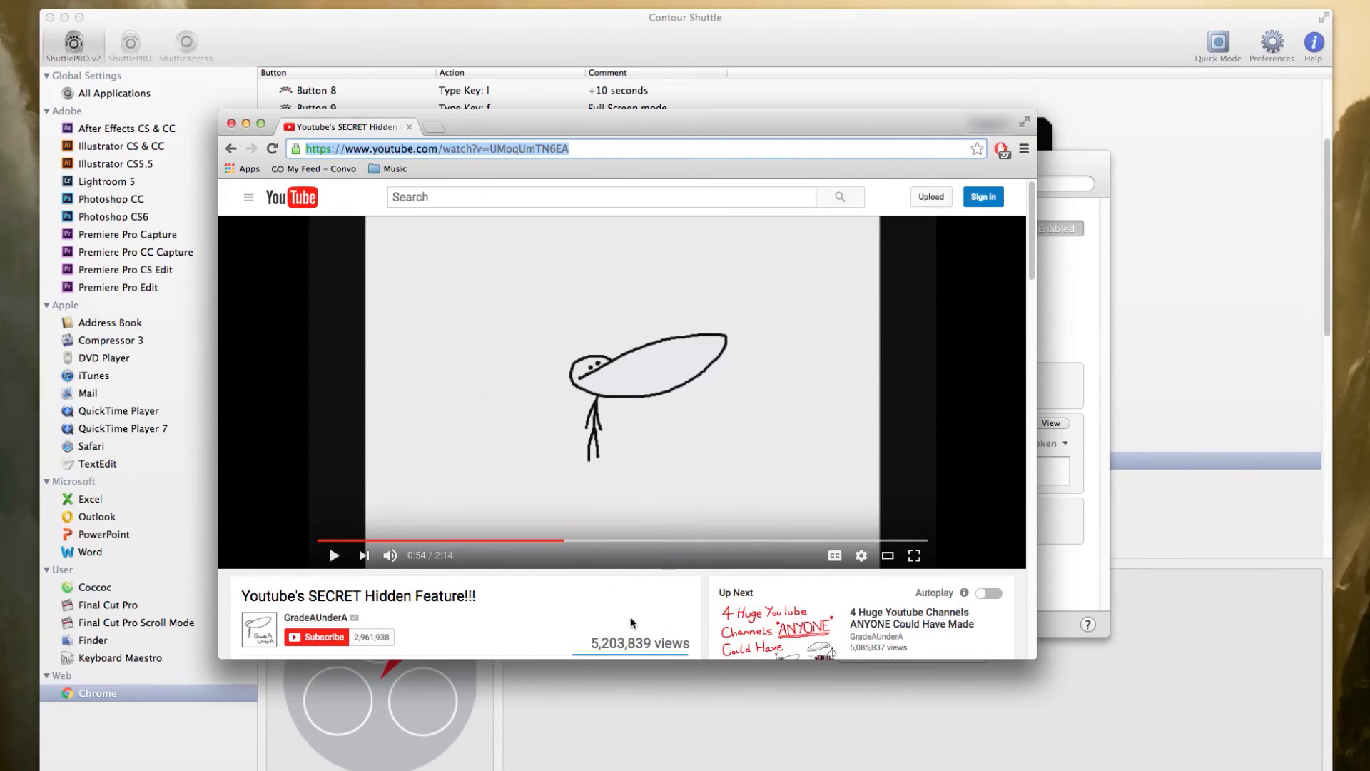
mouse_move(679, 394)
text(k)
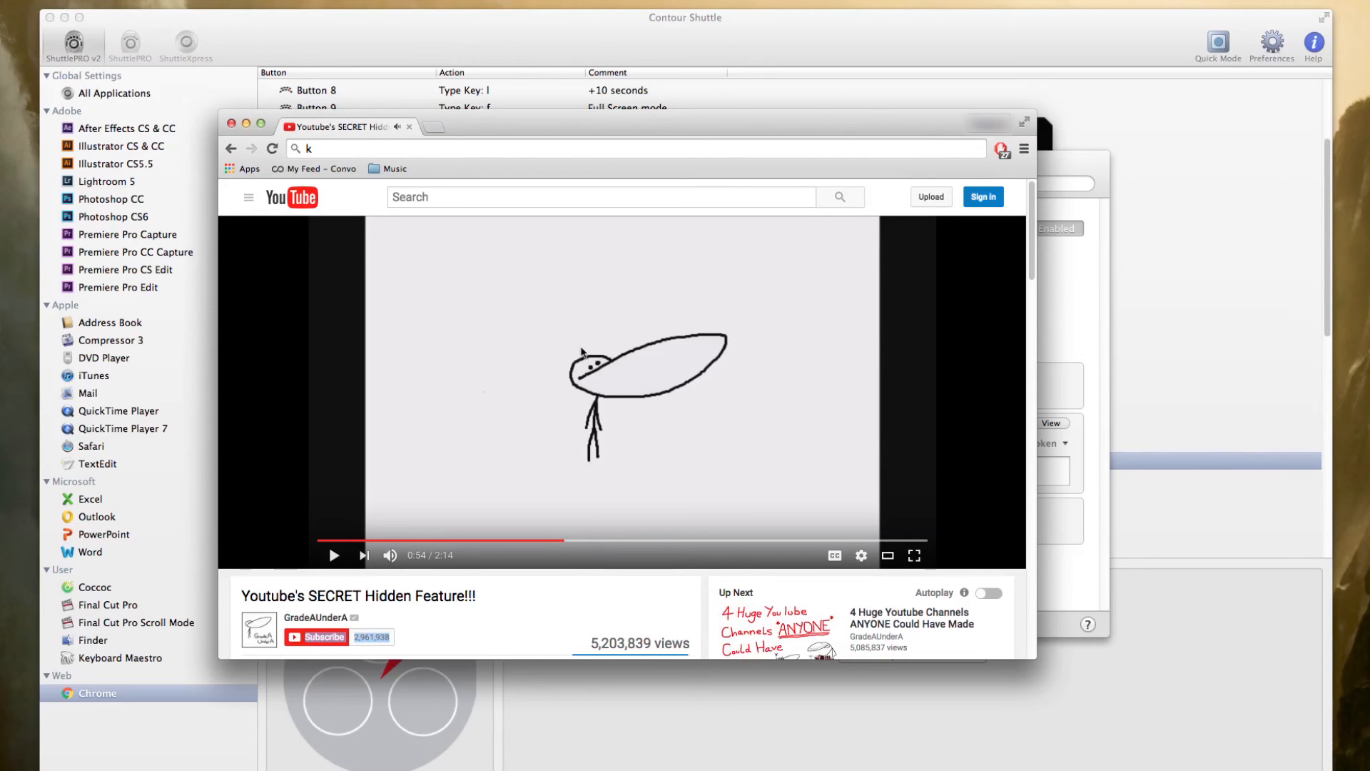
mouse_move(498, 391)
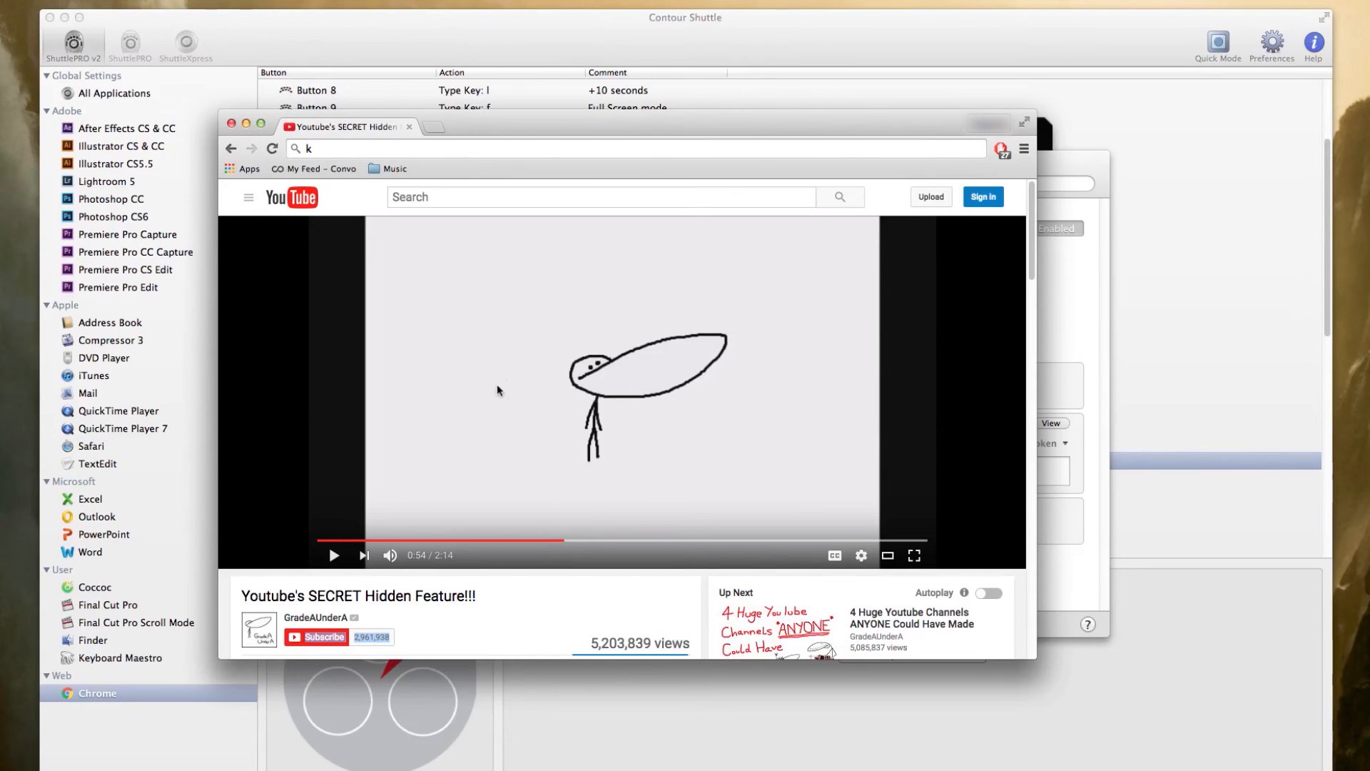
mouse_move(480, 406)
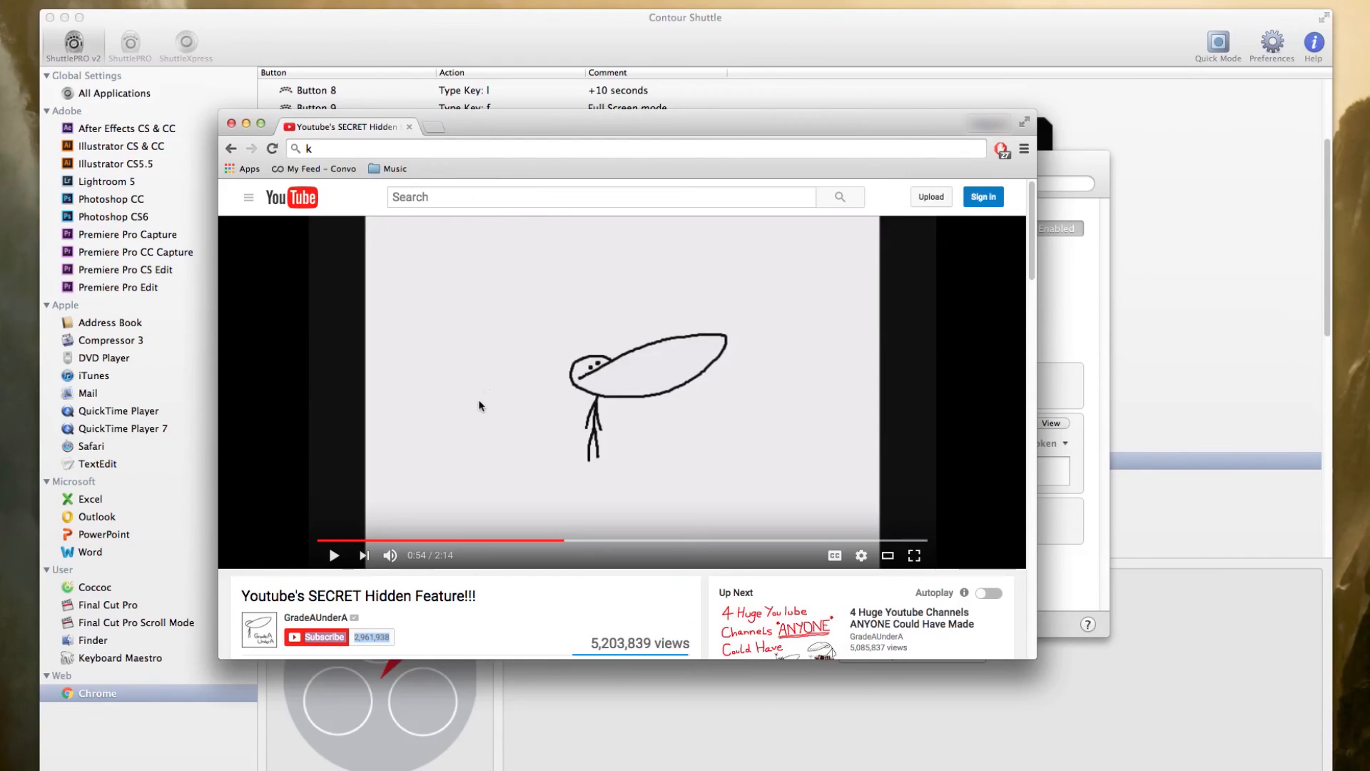
mouse_move(507, 443)
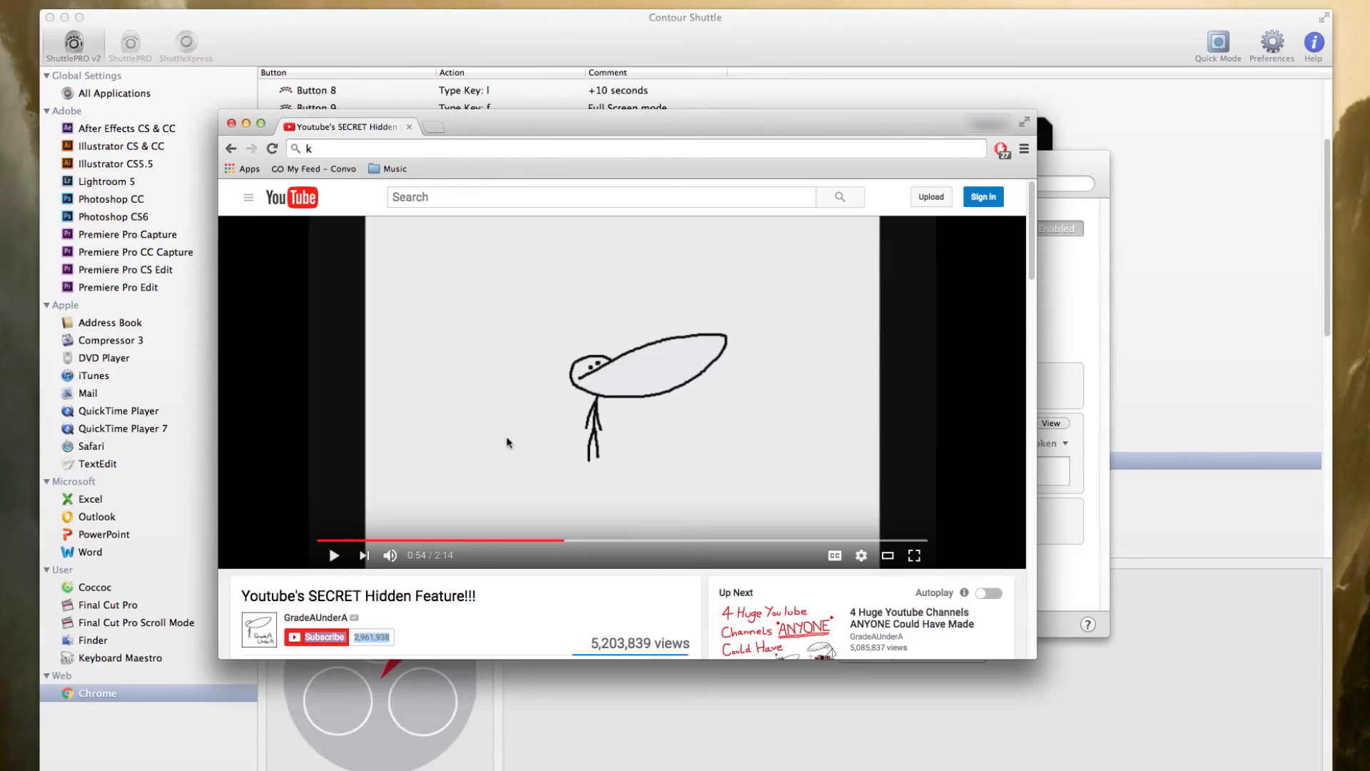